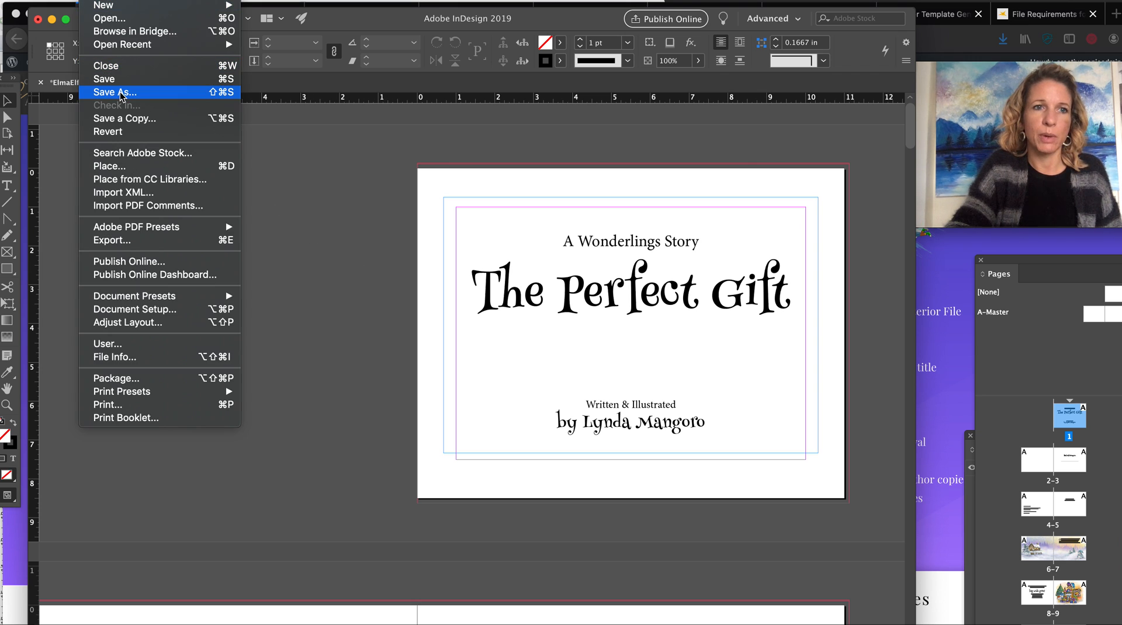
pyautogui.moveTo(145, 309)
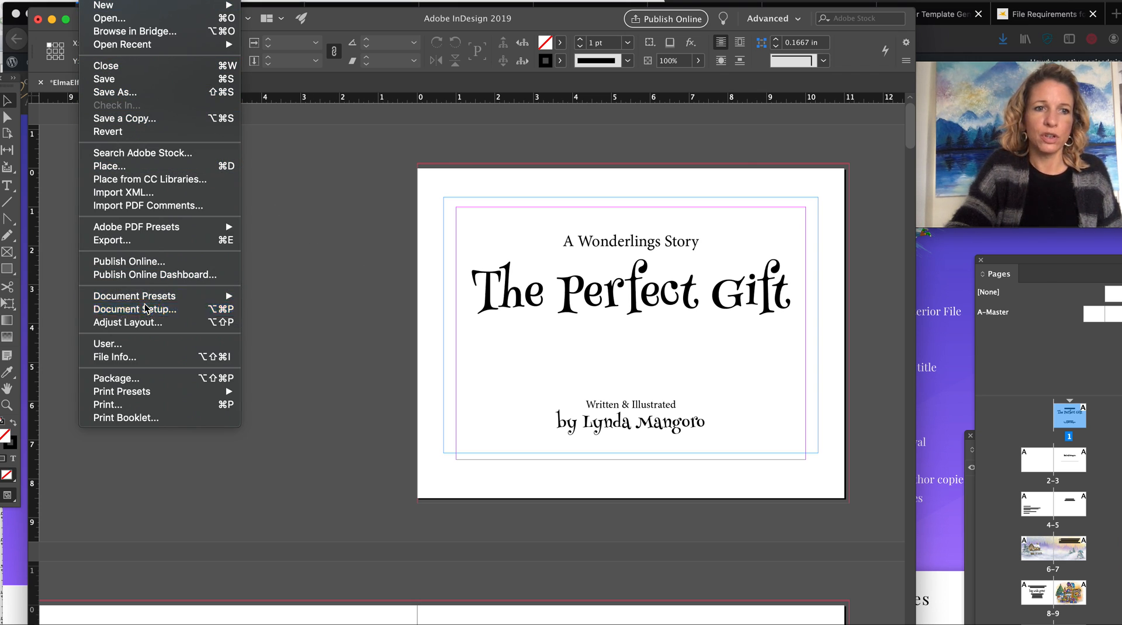
# Bring up Document Setup showing 32 facing pages at 11 × 8.5 in with bleed
pyautogui.click(135, 309)
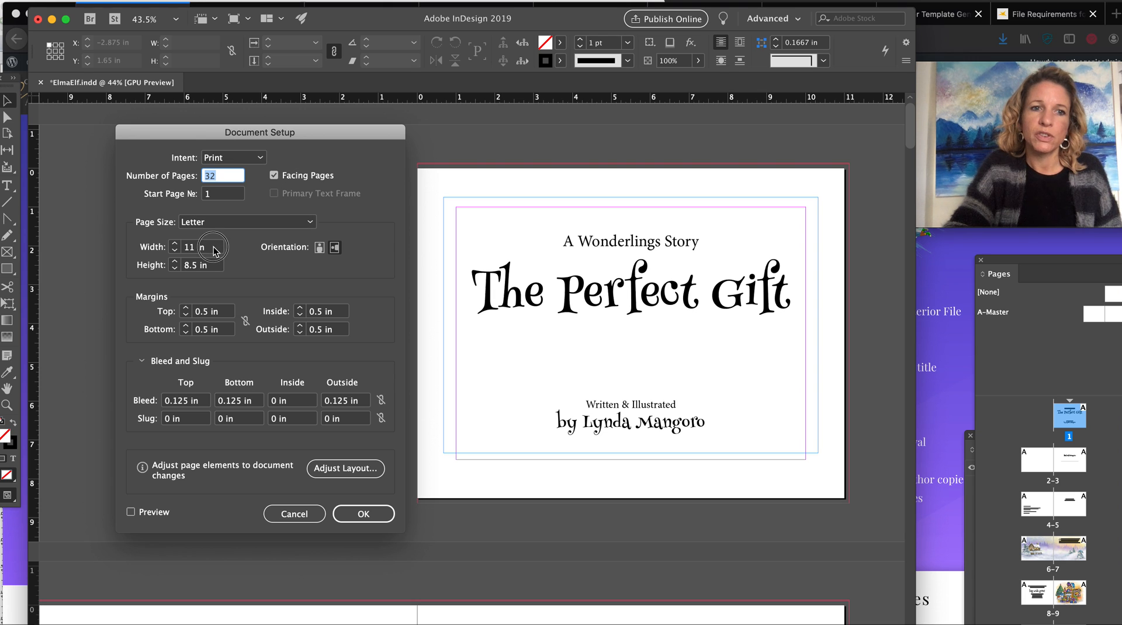
pyautogui.click(197, 266)
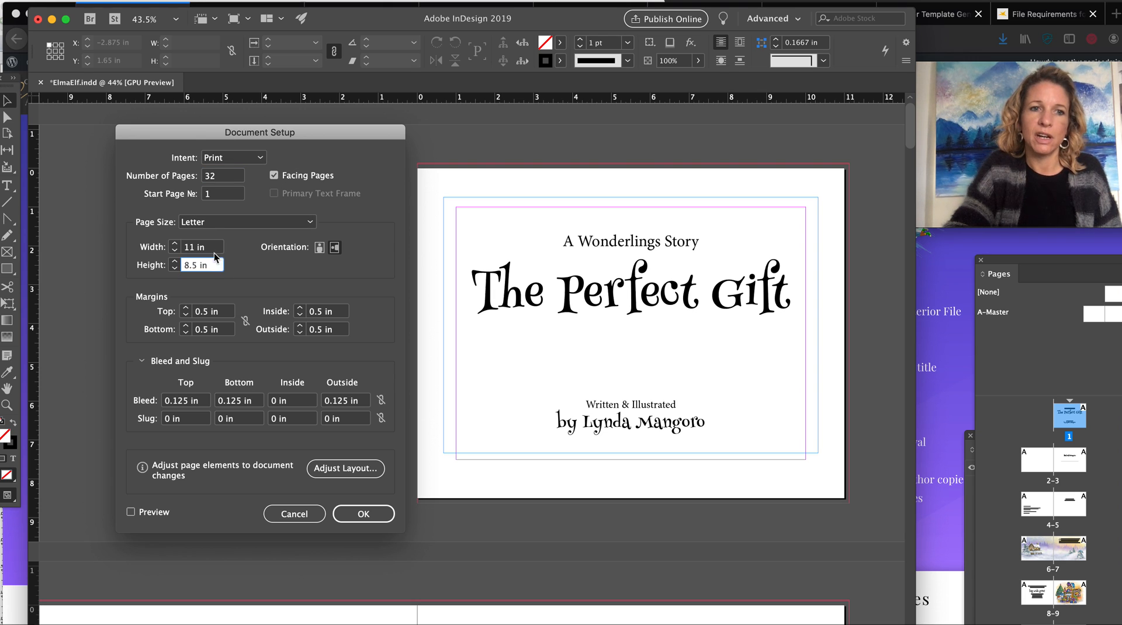
pyautogui.moveTo(216, 250)
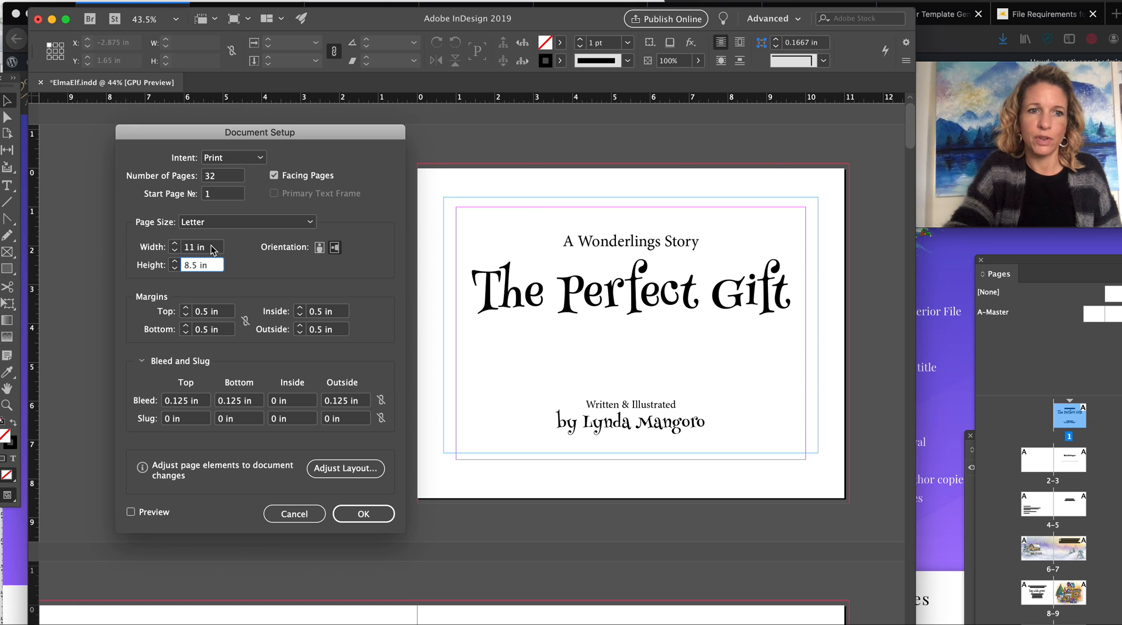
pyautogui.moveTo(237, 250)
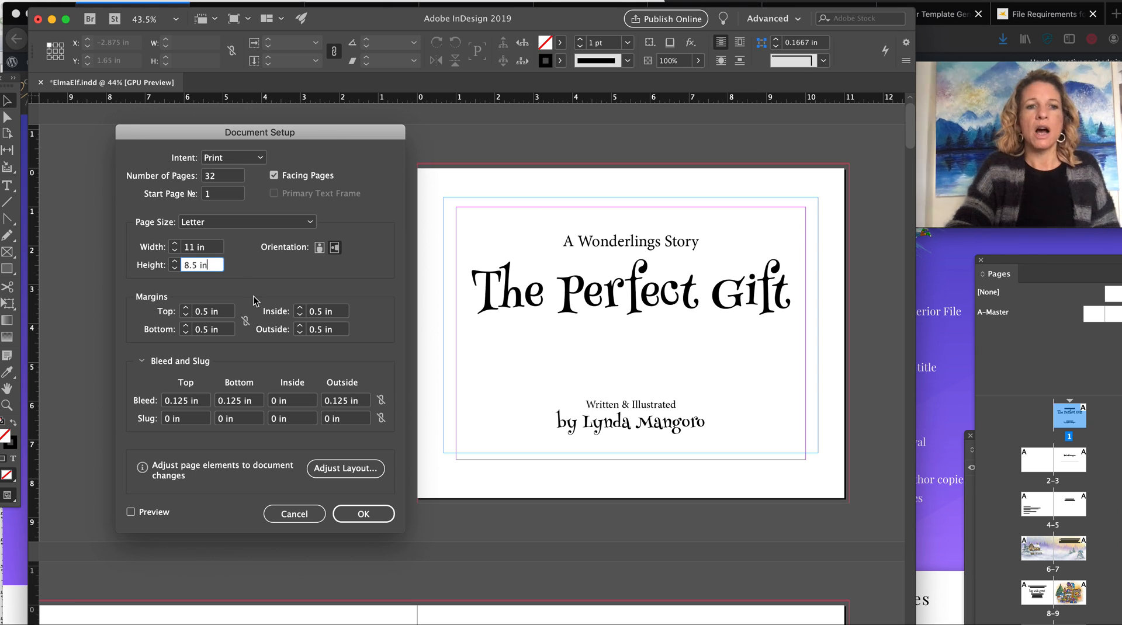
pyautogui.moveTo(227, 319)
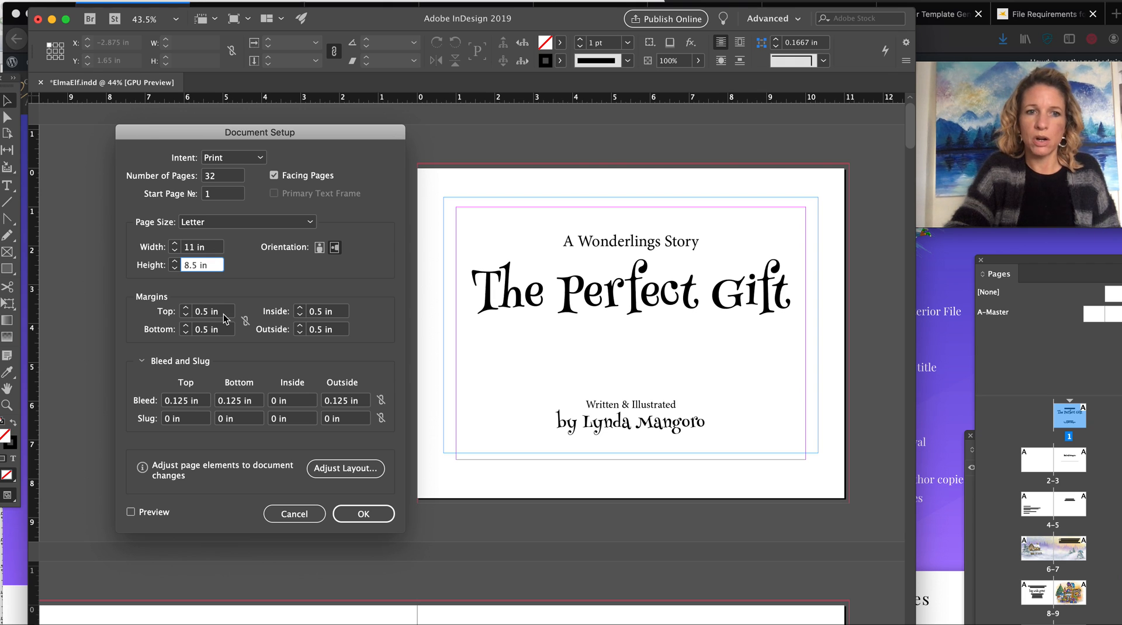
pyautogui.moveTo(348, 324)
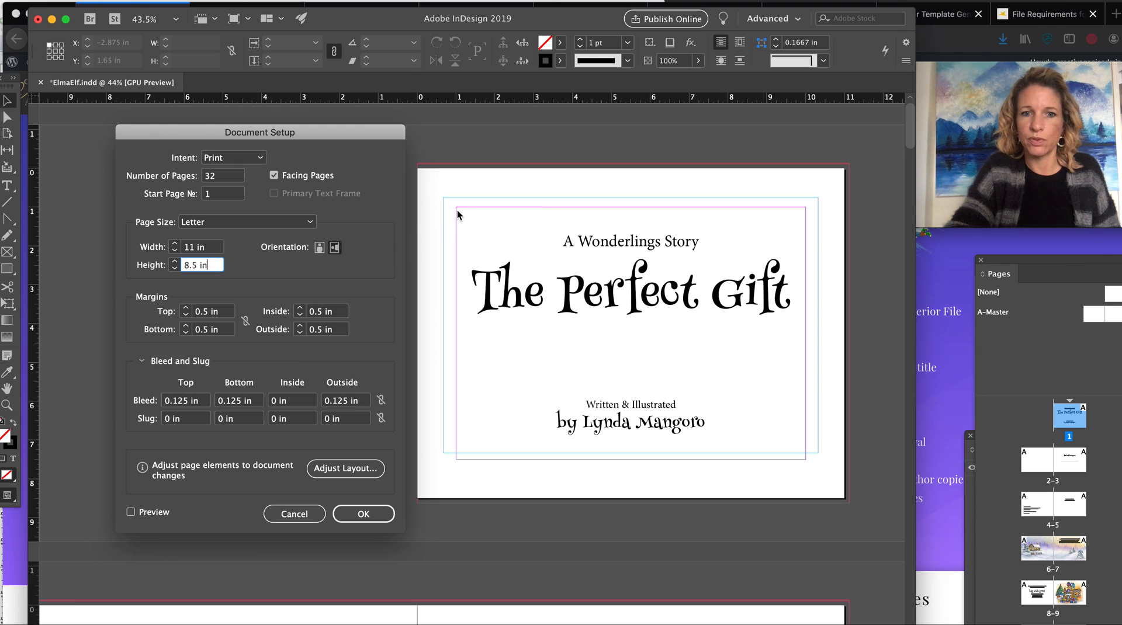
pyautogui.moveTo(795, 271)
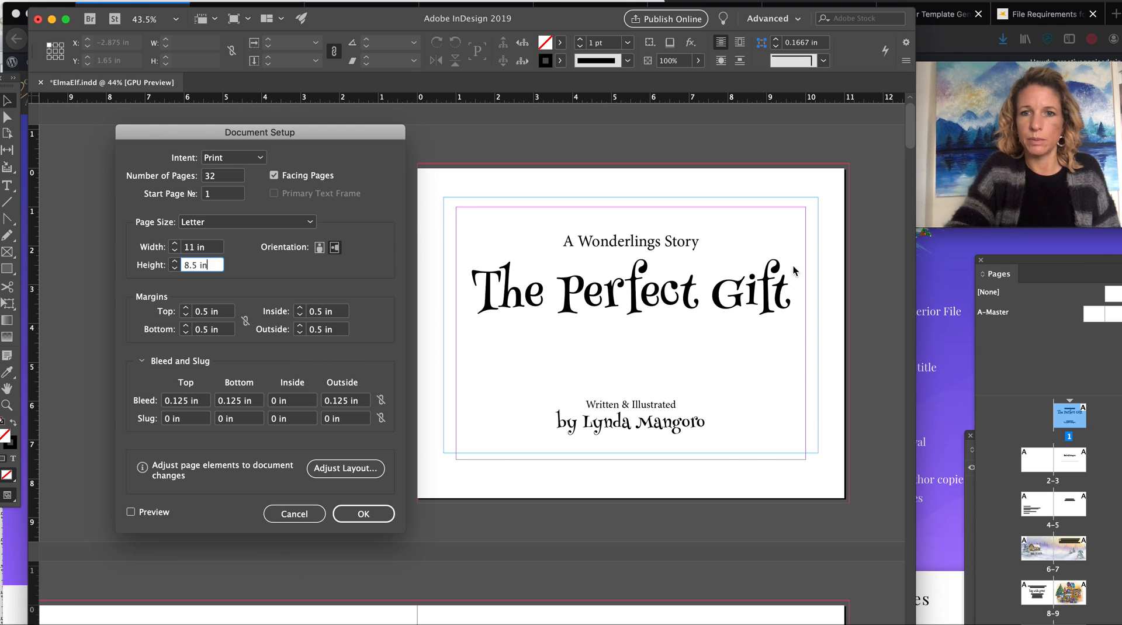
pyautogui.moveTo(576, 328)
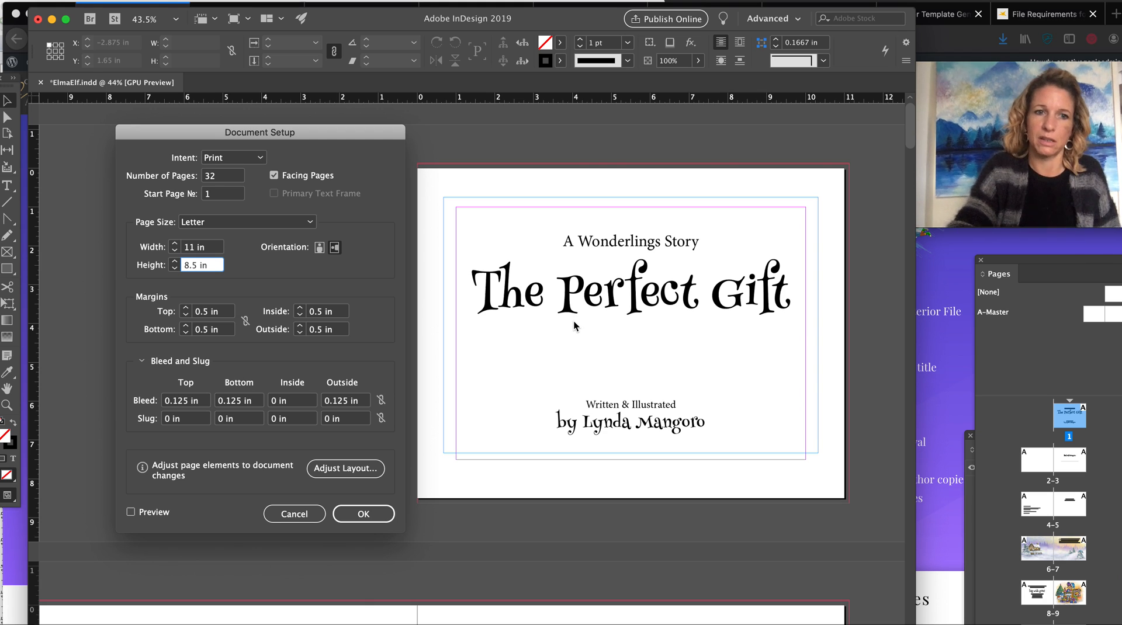
pyautogui.moveTo(323, 340)
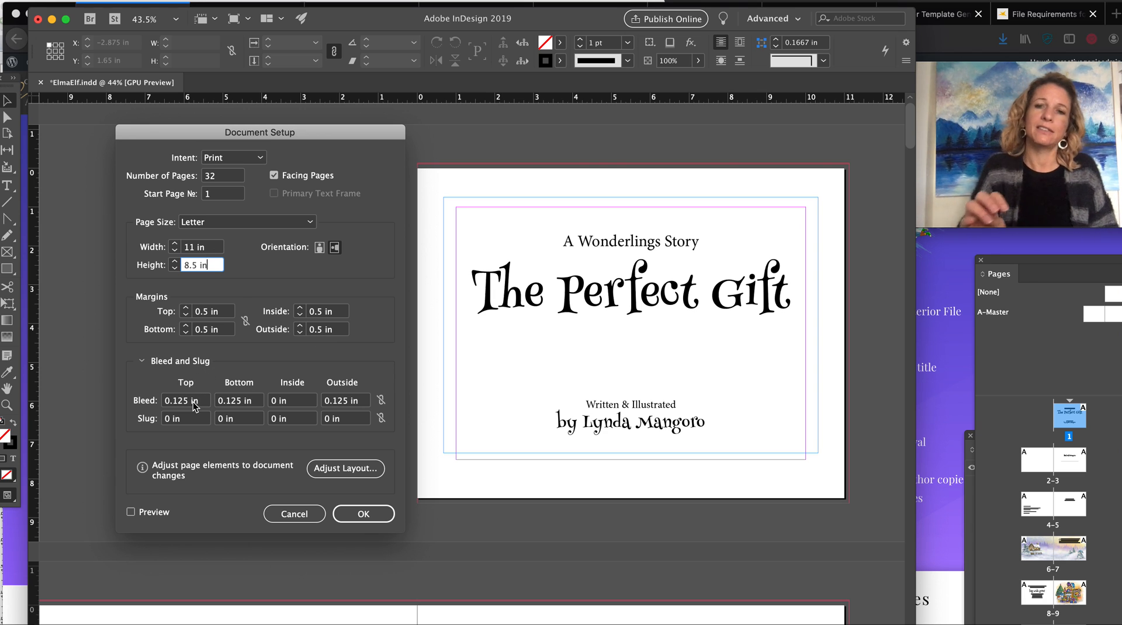
pyautogui.moveTo(421, 172)
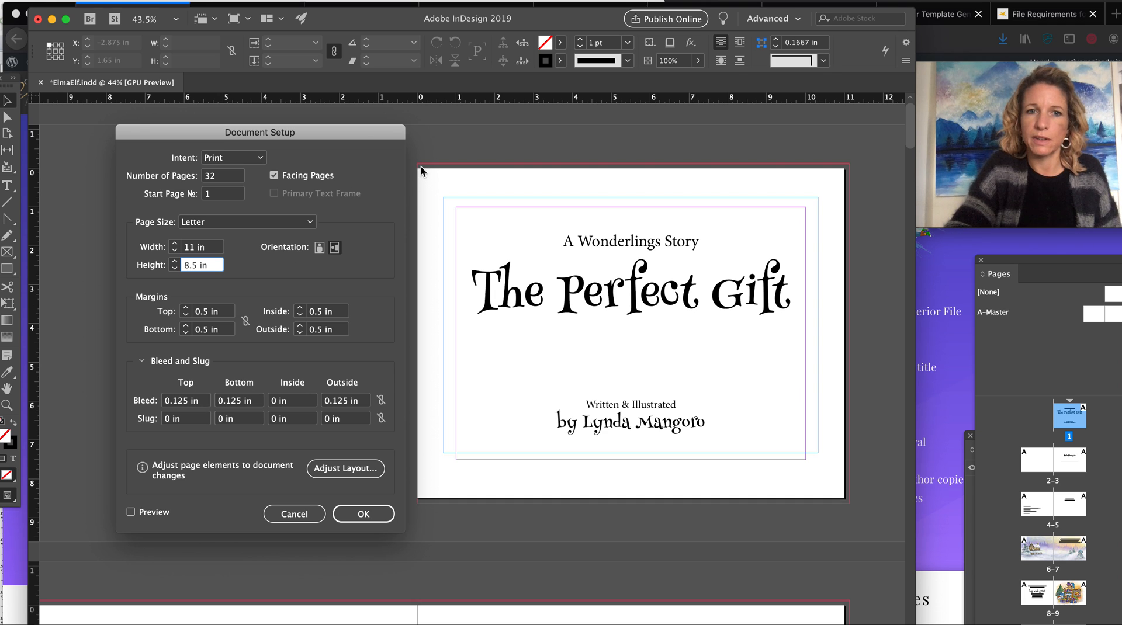
pyautogui.moveTo(870, 349)
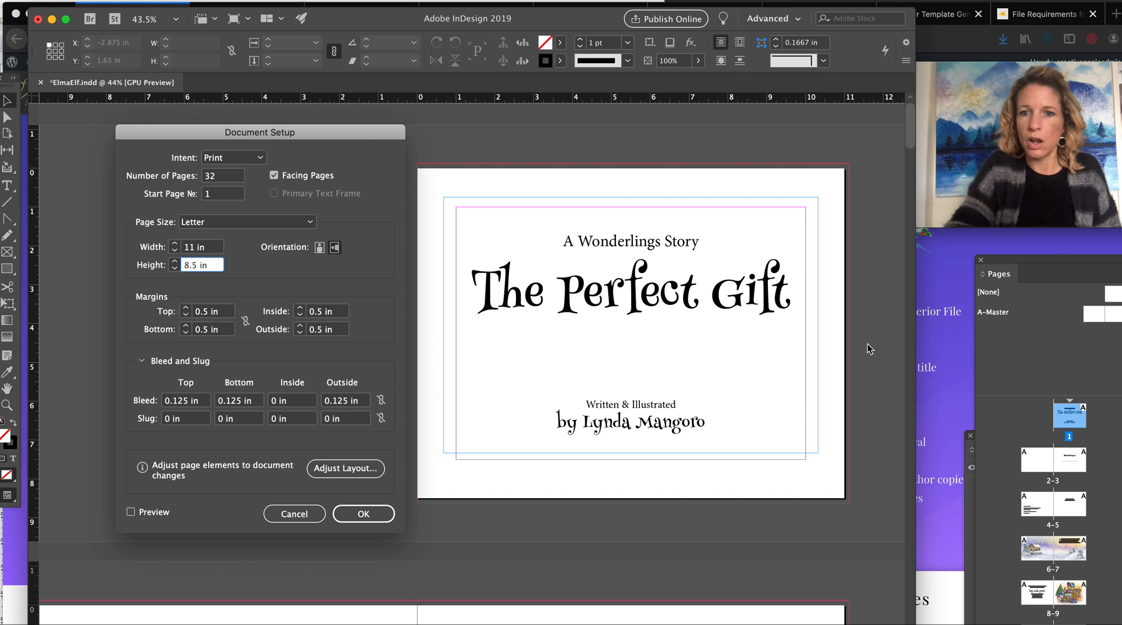
pyautogui.moveTo(580, 515)
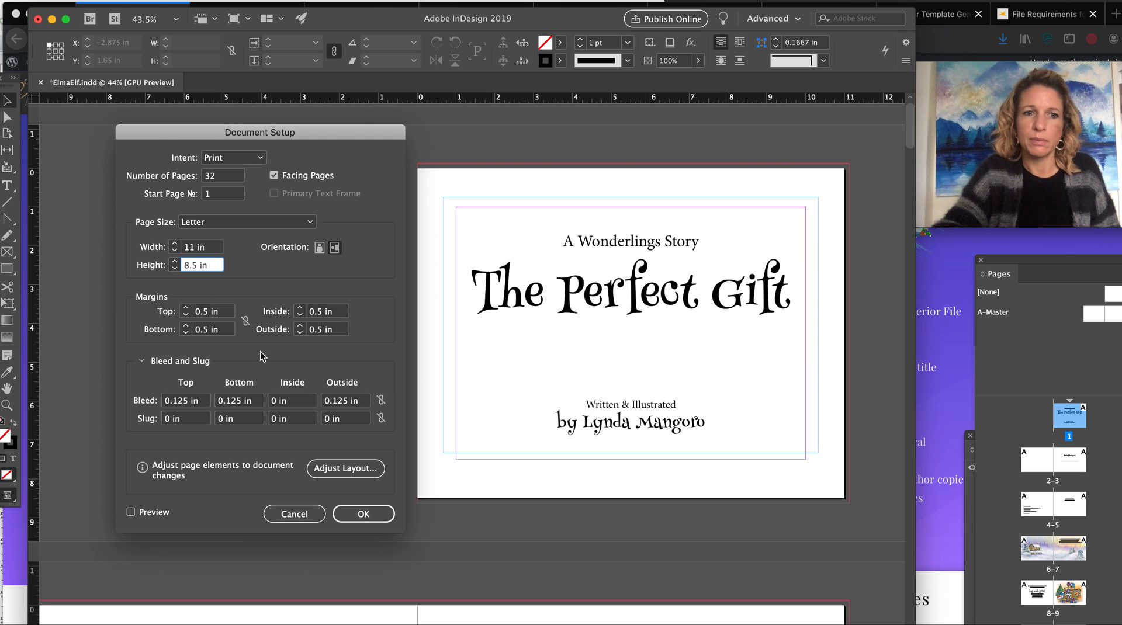
pyautogui.moveTo(226, 428)
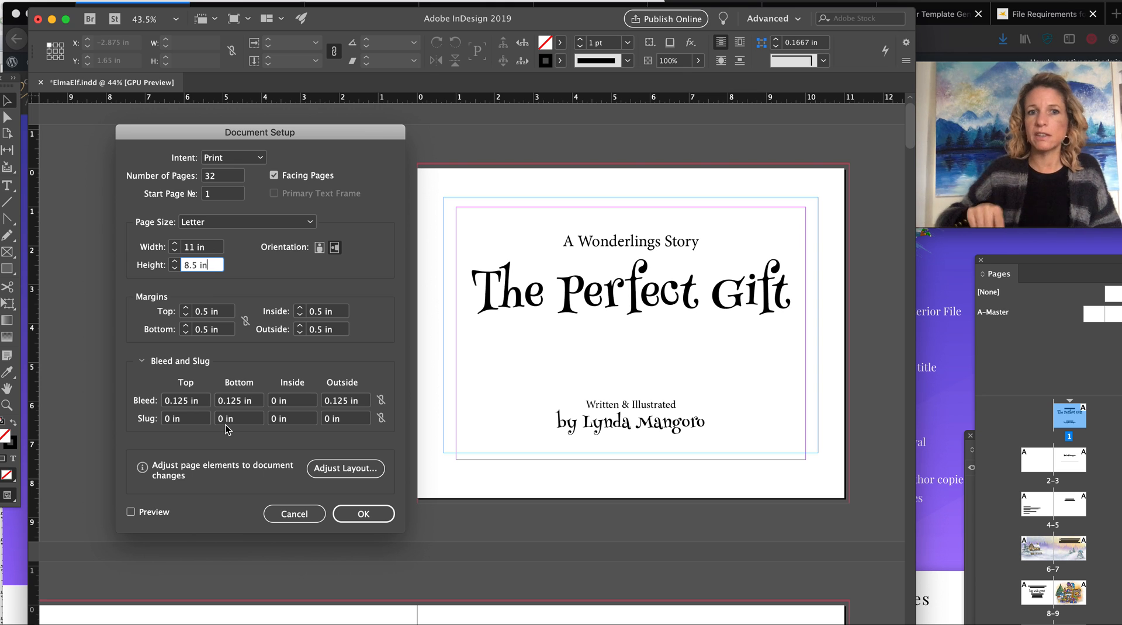
pyautogui.moveTo(203, 465)
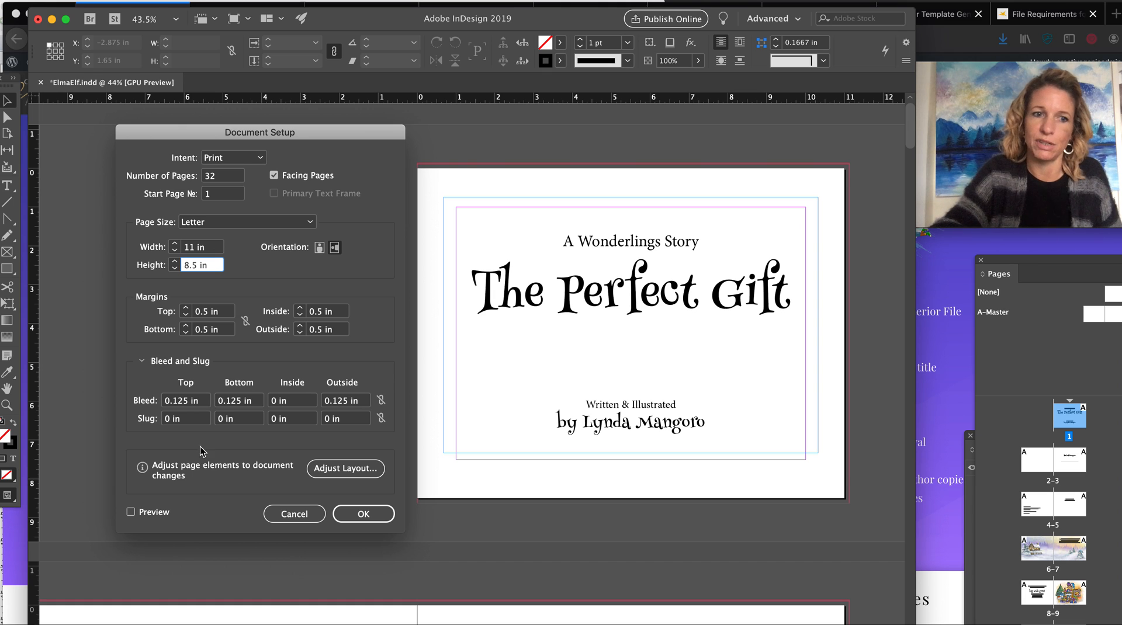
pyautogui.moveTo(273, 486)
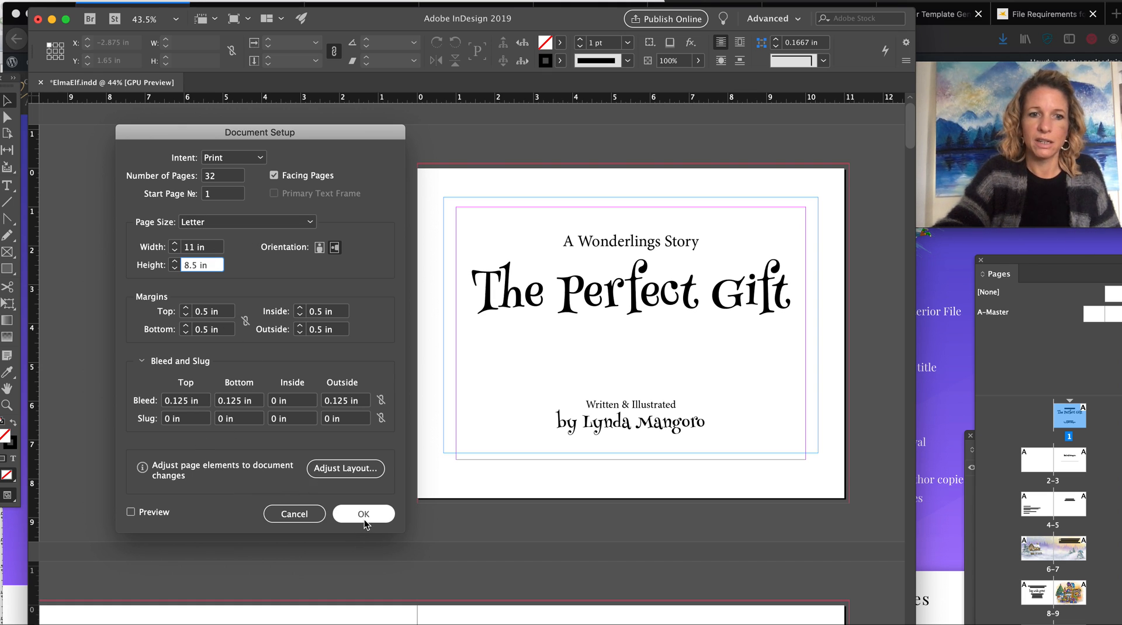
# Accept Document Setup unchanged and scroll down through the book's spreads
pyautogui.click(363, 514)
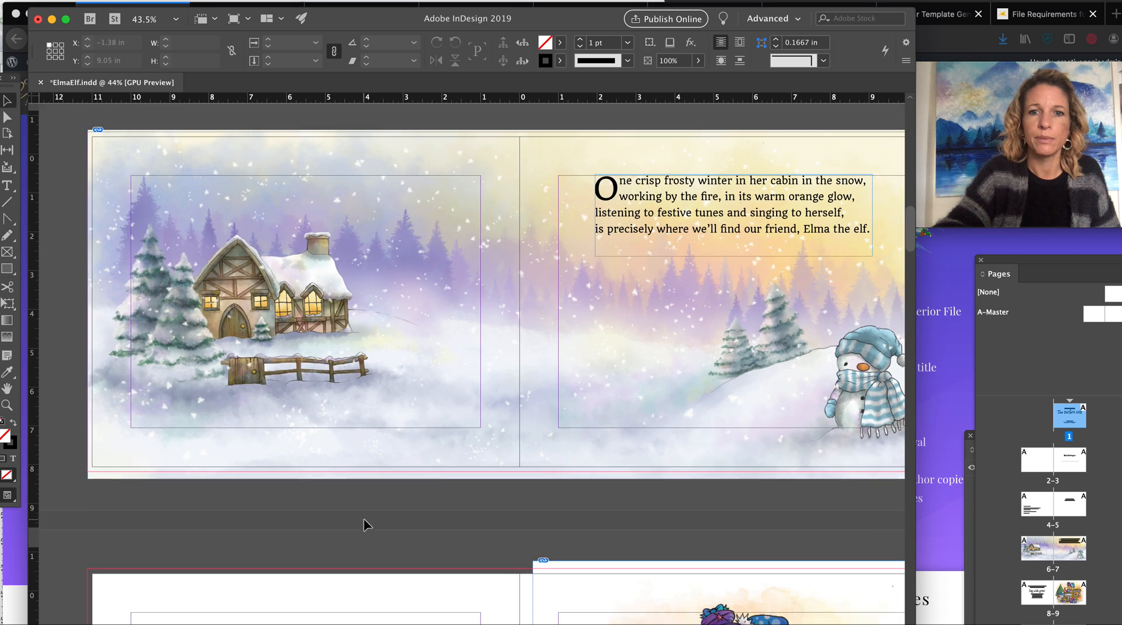
pyautogui.scroll(-3)
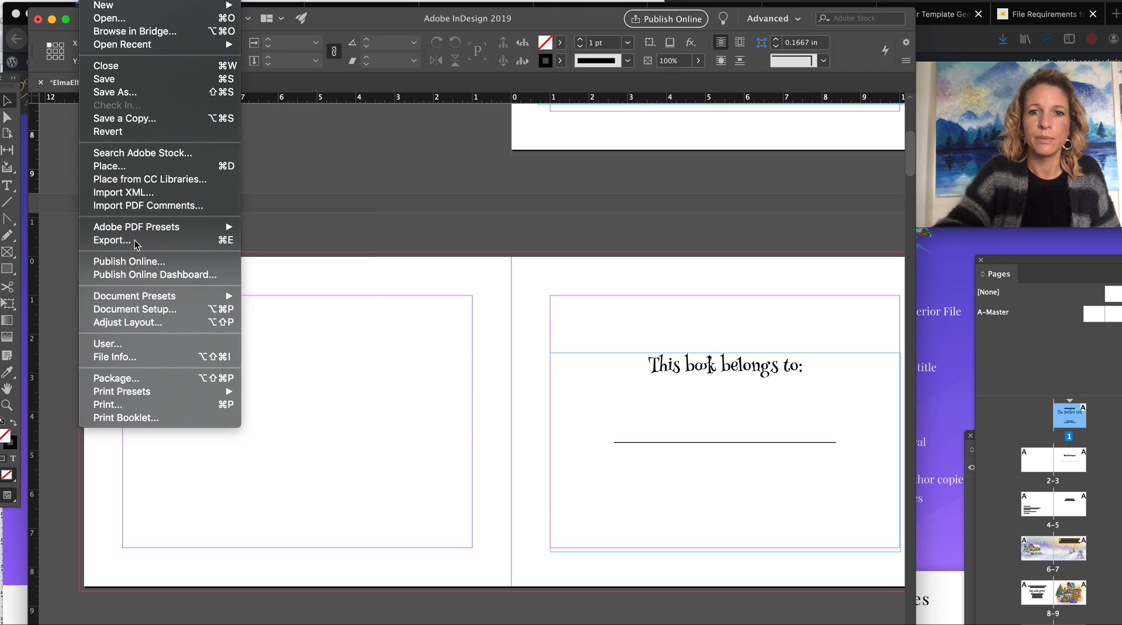
# Start an export and name the file ElmaElfFinal.pdf in the ElmaElf folder
pyautogui.click(111, 239)
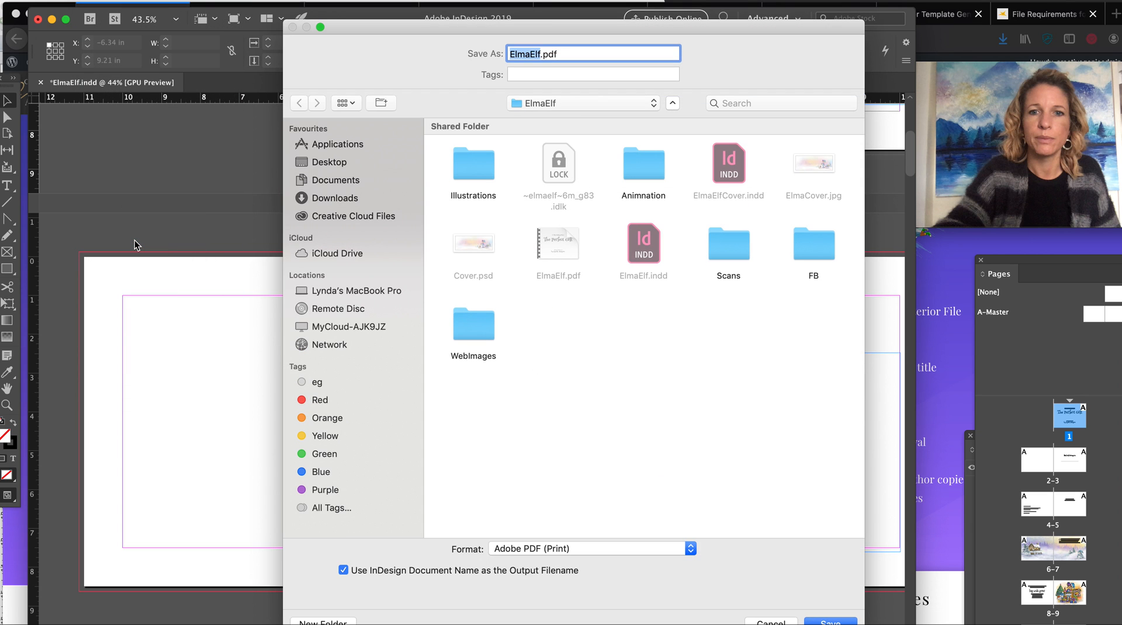
pyautogui.moveTo(642, 206)
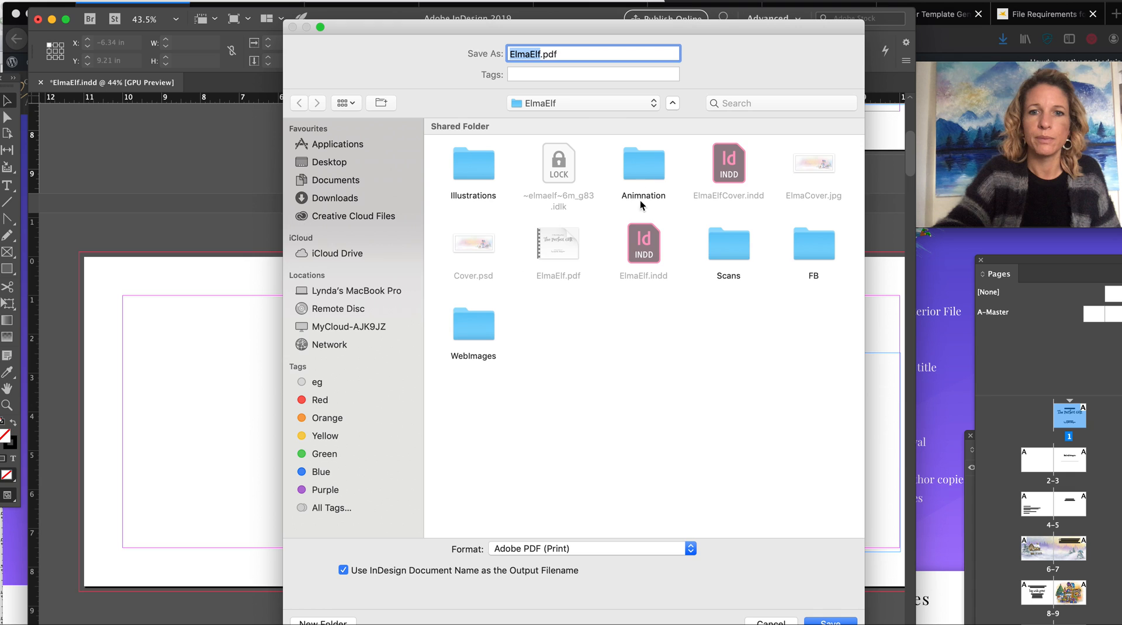
pyautogui.moveTo(536, 109)
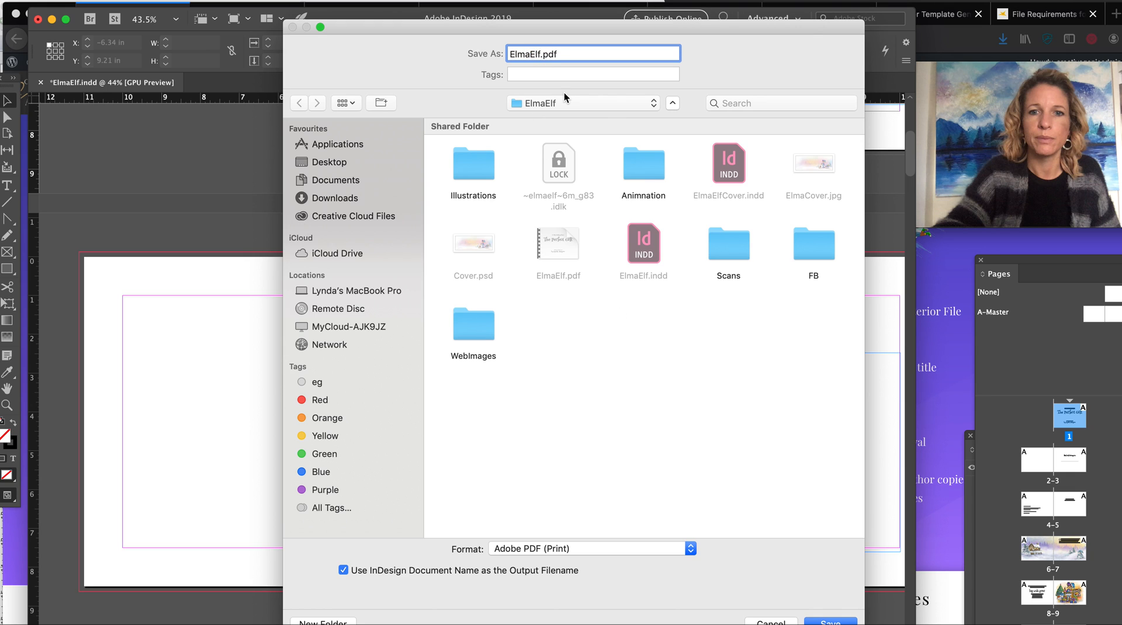
pyautogui.write('Final')
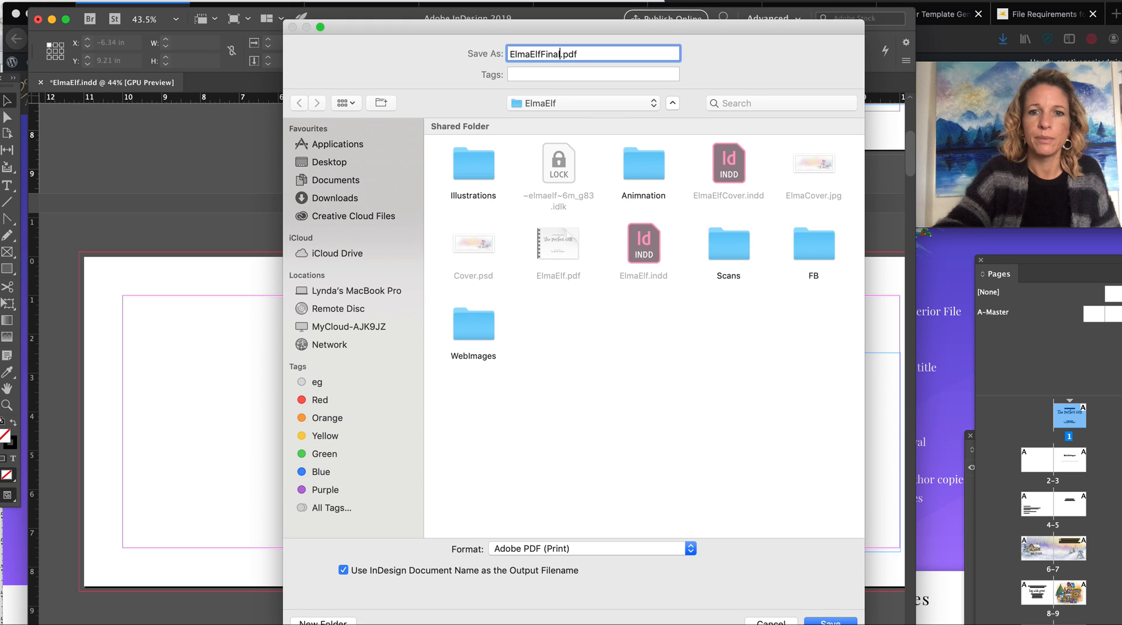
pyautogui.moveTo(733, 535)
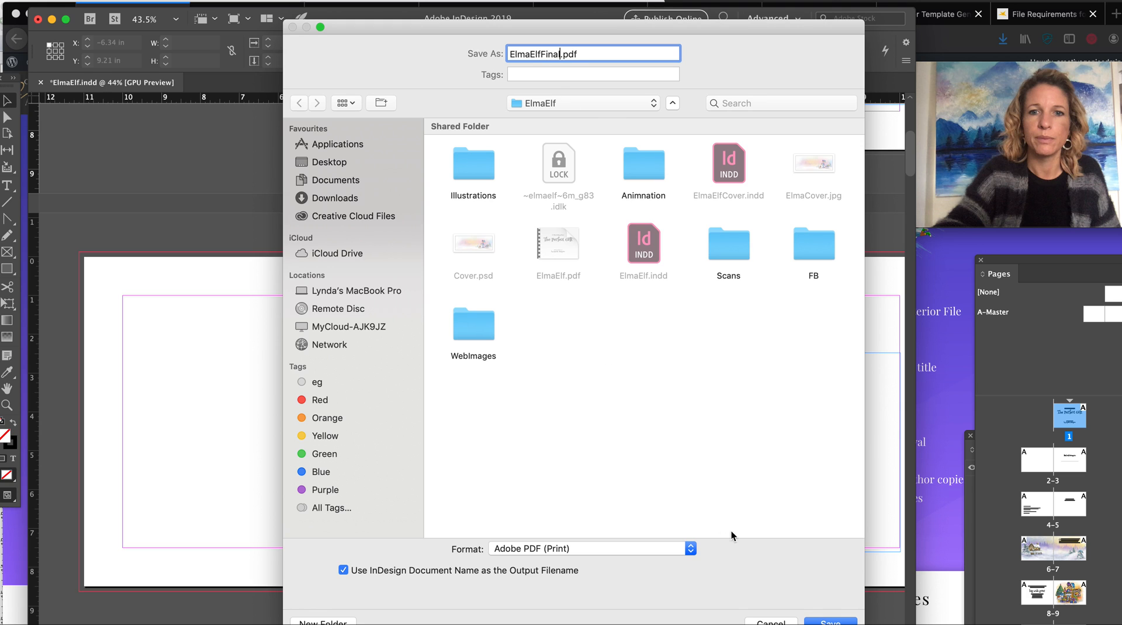
pyautogui.moveTo(796, 594)
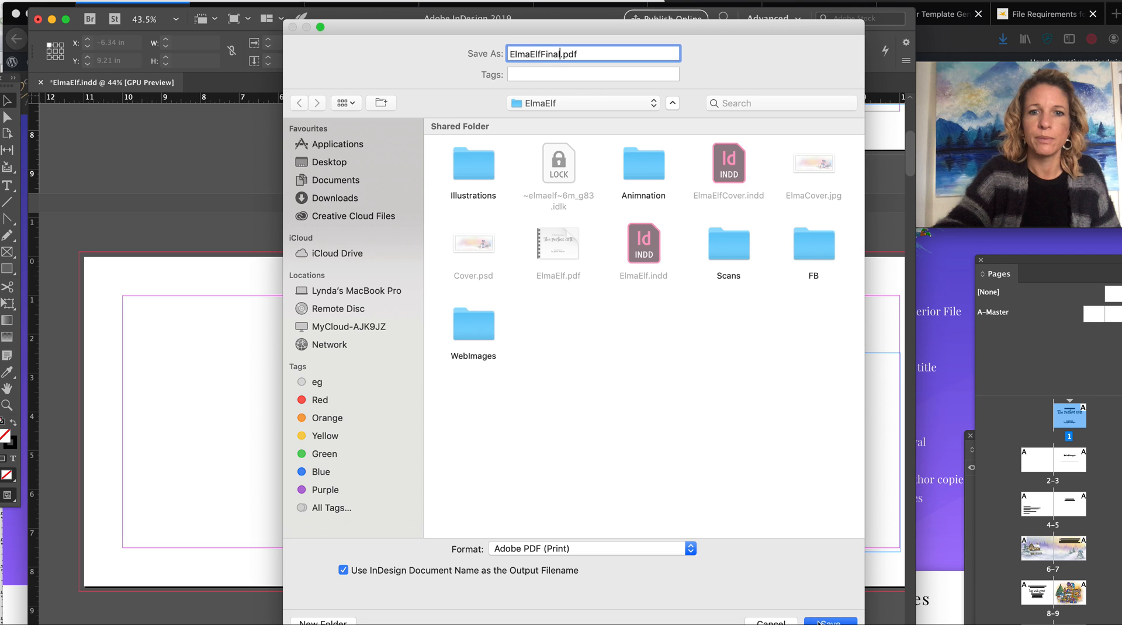
# Save the export name and choose the [PDF/X-1a:2001] preset with all pages
pyautogui.click(829, 621)
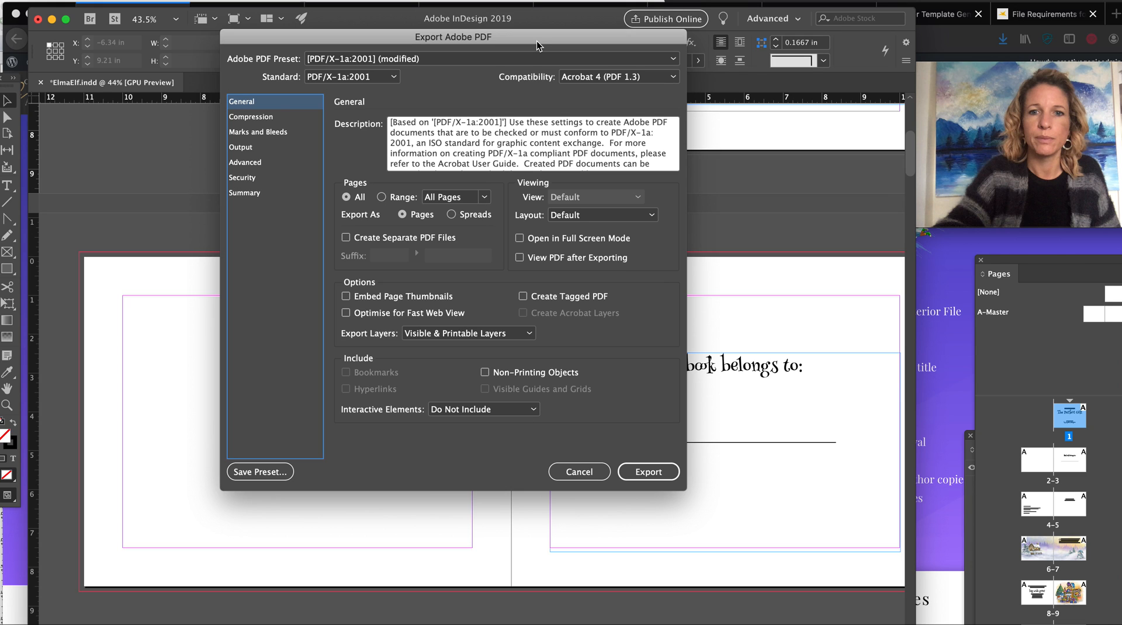
pyautogui.moveTo(251, 72)
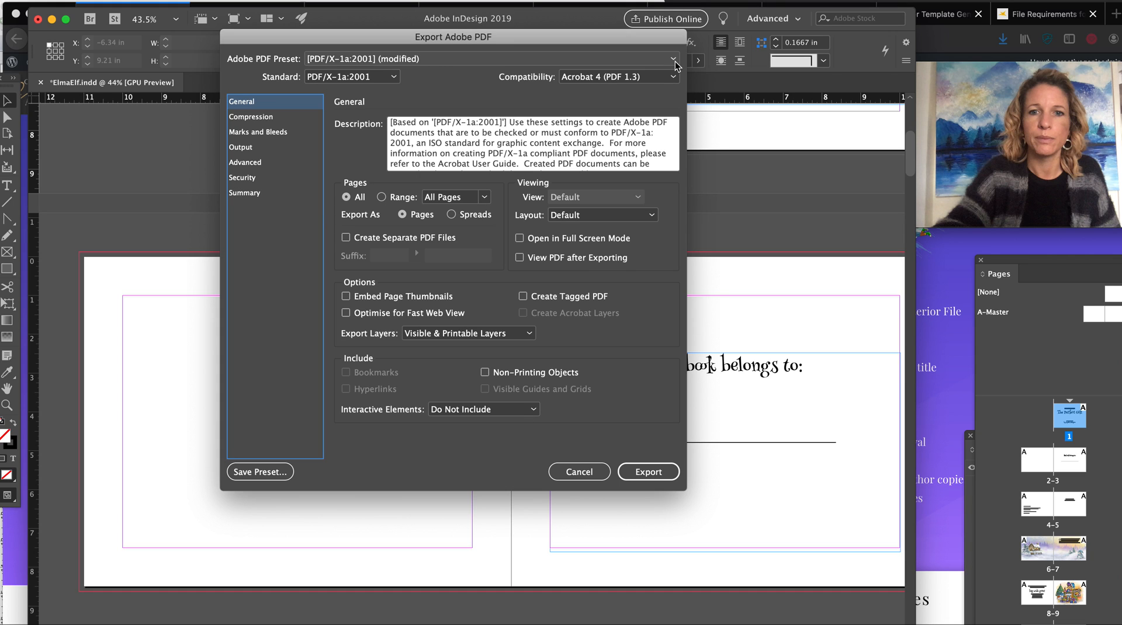
pyautogui.click(670, 58)
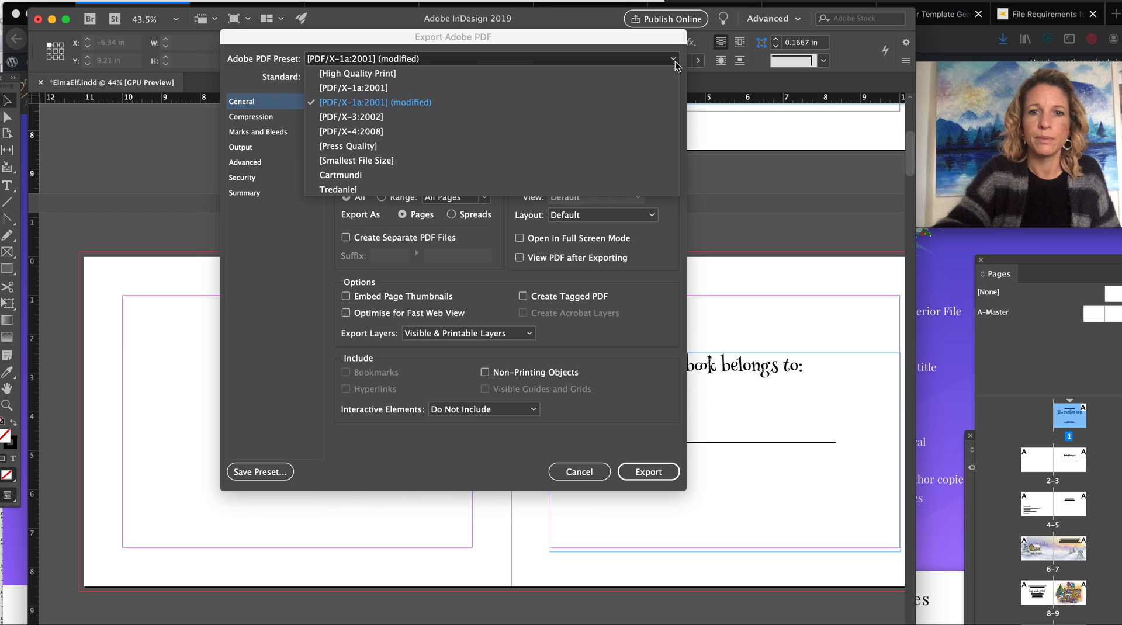
pyautogui.moveTo(638, 103)
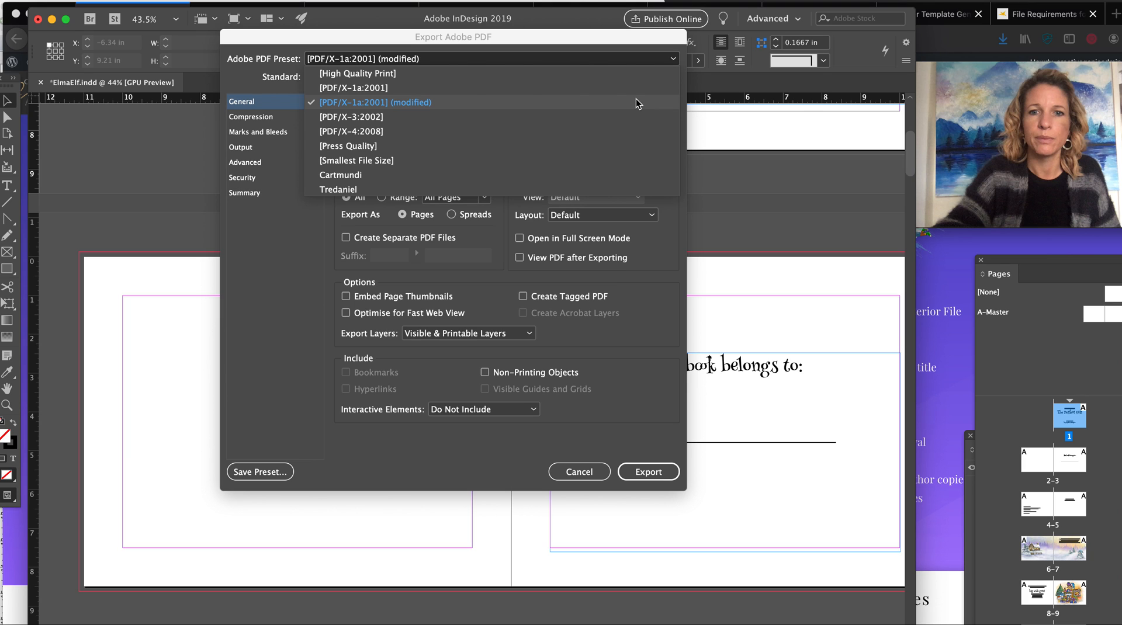
pyautogui.moveTo(554, 97)
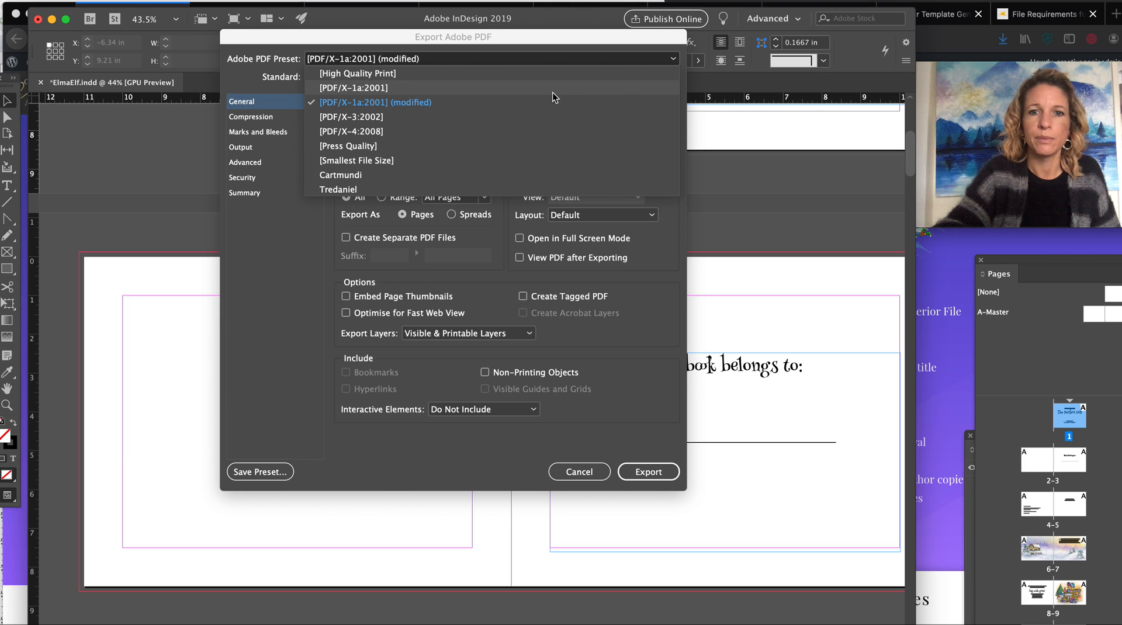
pyautogui.click(353, 88)
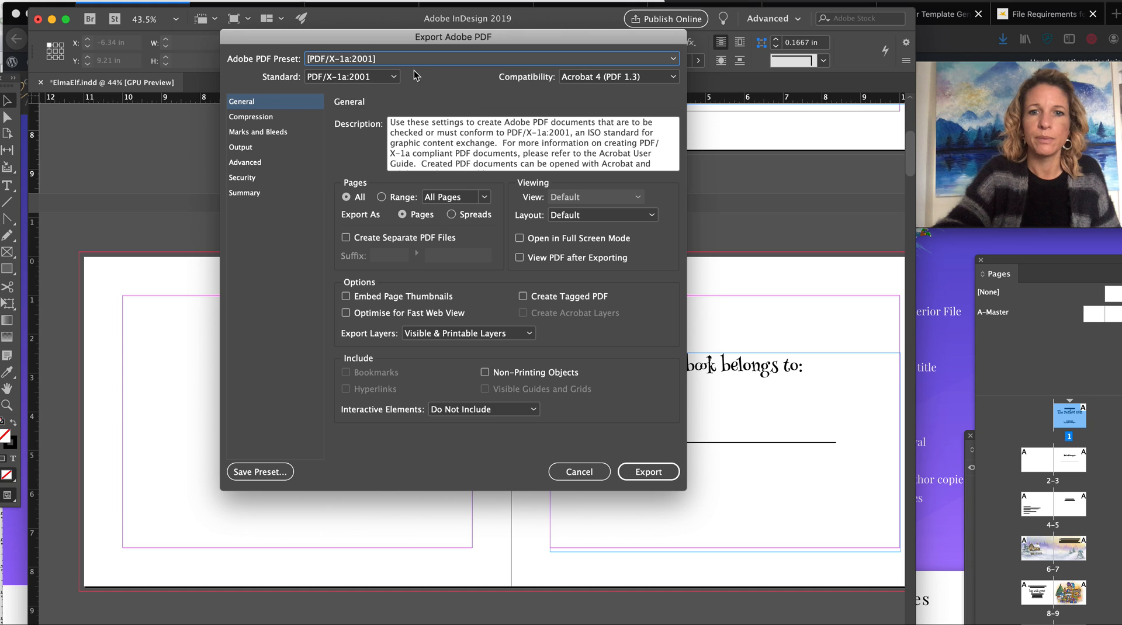
pyautogui.moveTo(432, 81)
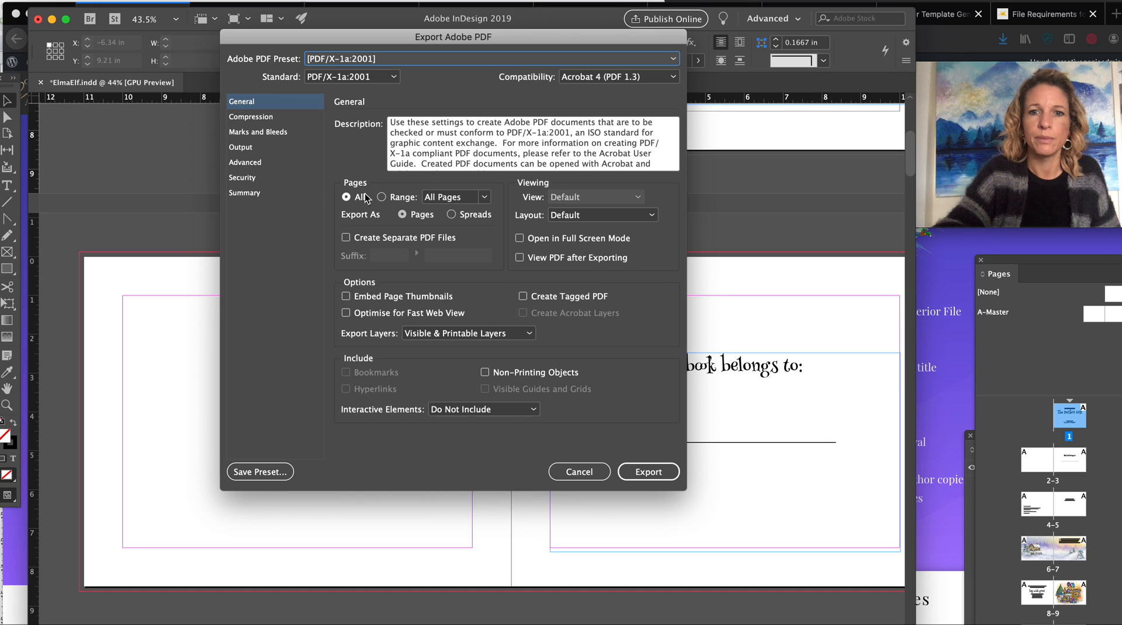
pyautogui.moveTo(349, 207)
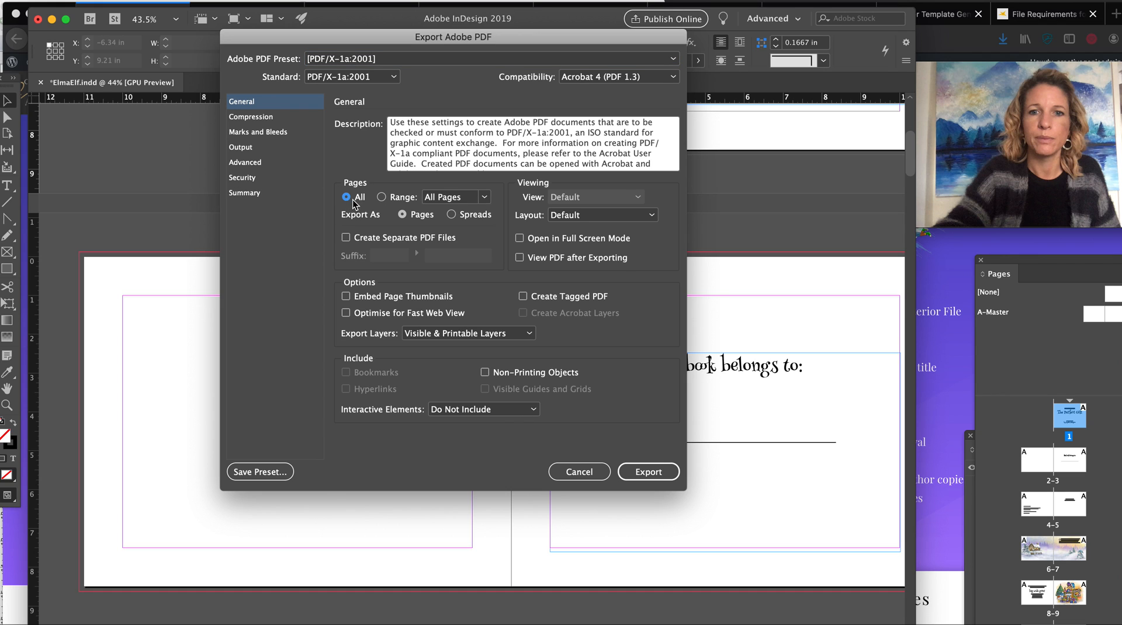
pyautogui.moveTo(362, 210)
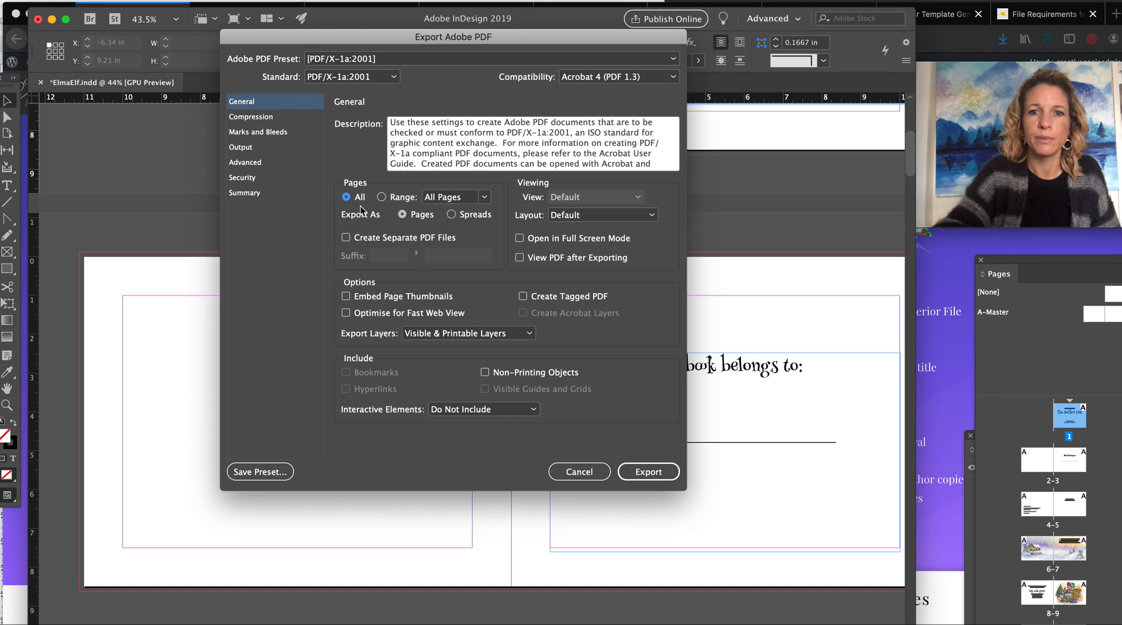
pyautogui.moveTo(463, 298)
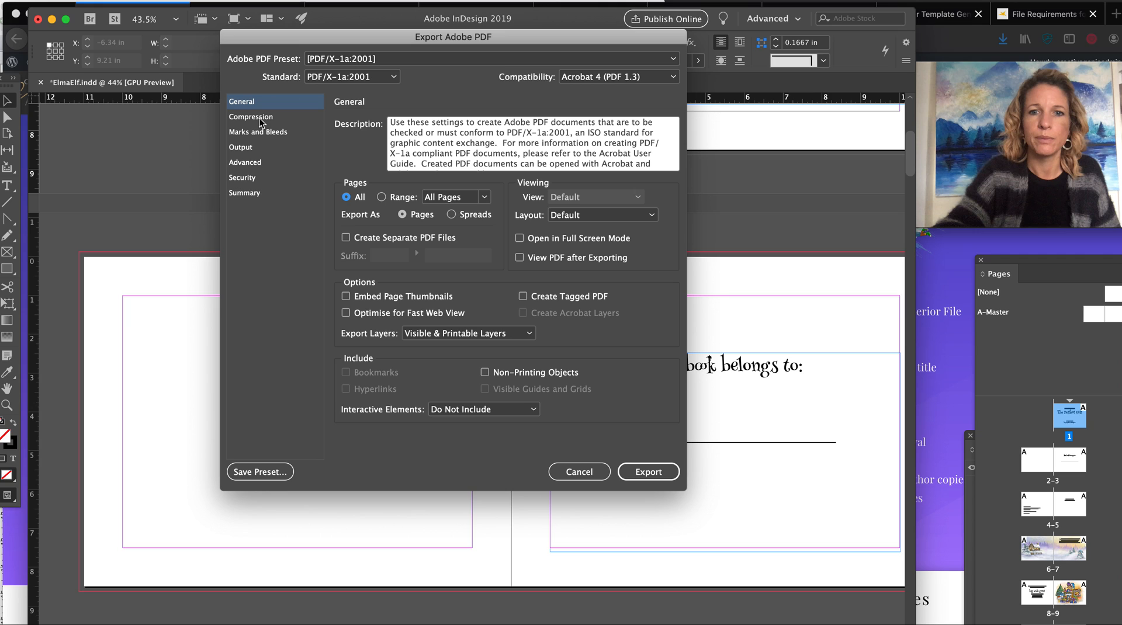
# In Marks and Bleeds, use the document's 0.125 in bleed with no printer's marks
pyautogui.click(257, 132)
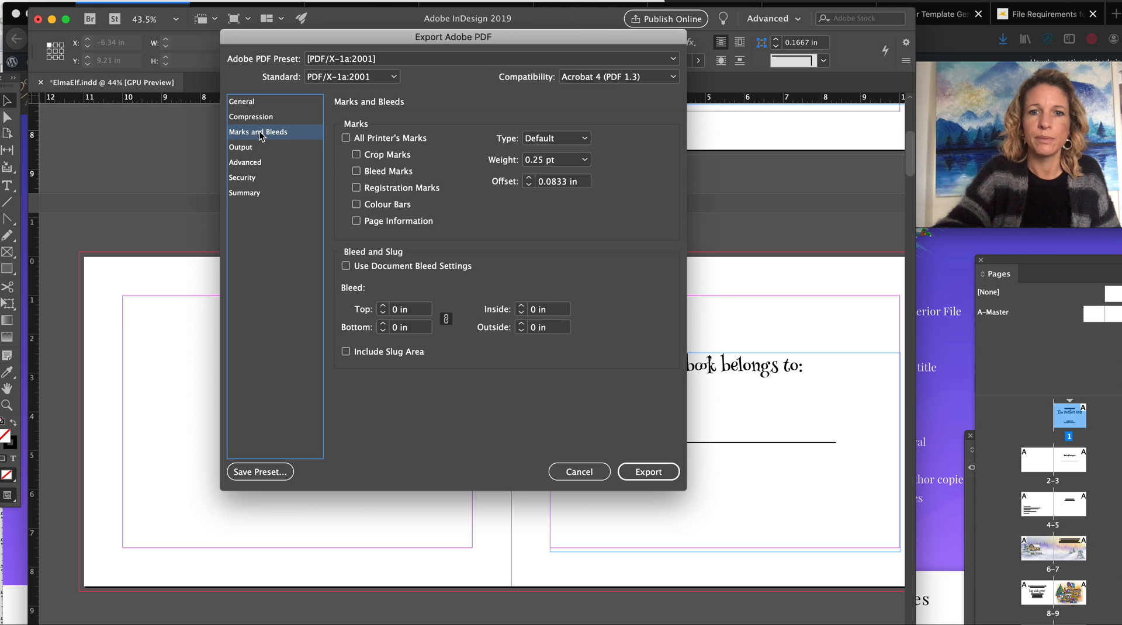
pyautogui.moveTo(372, 201)
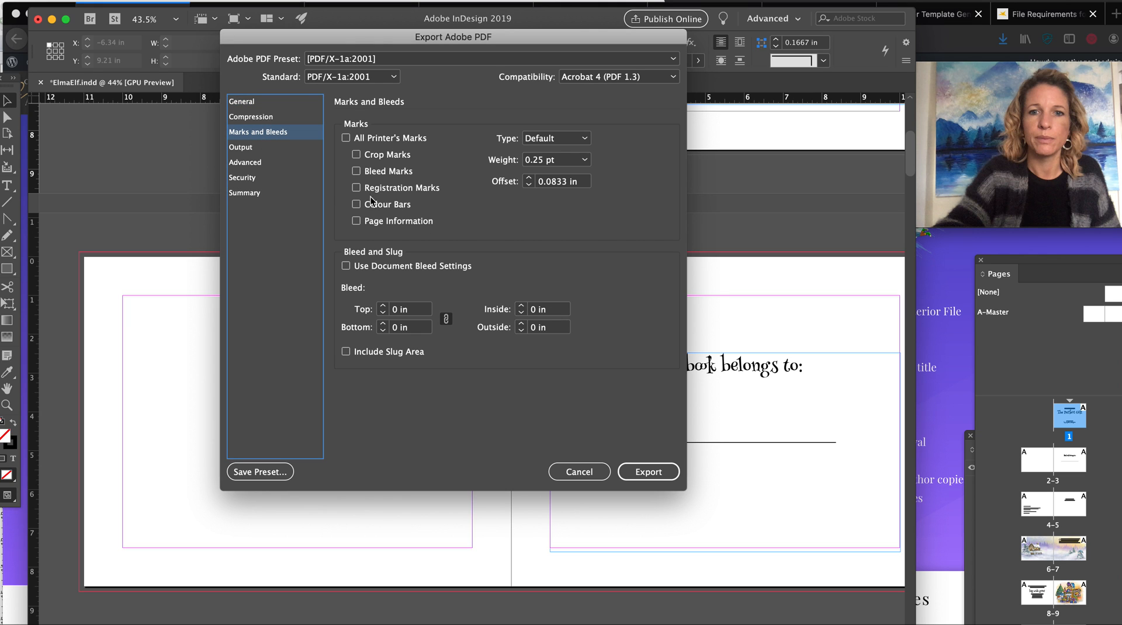
pyautogui.moveTo(397, 206)
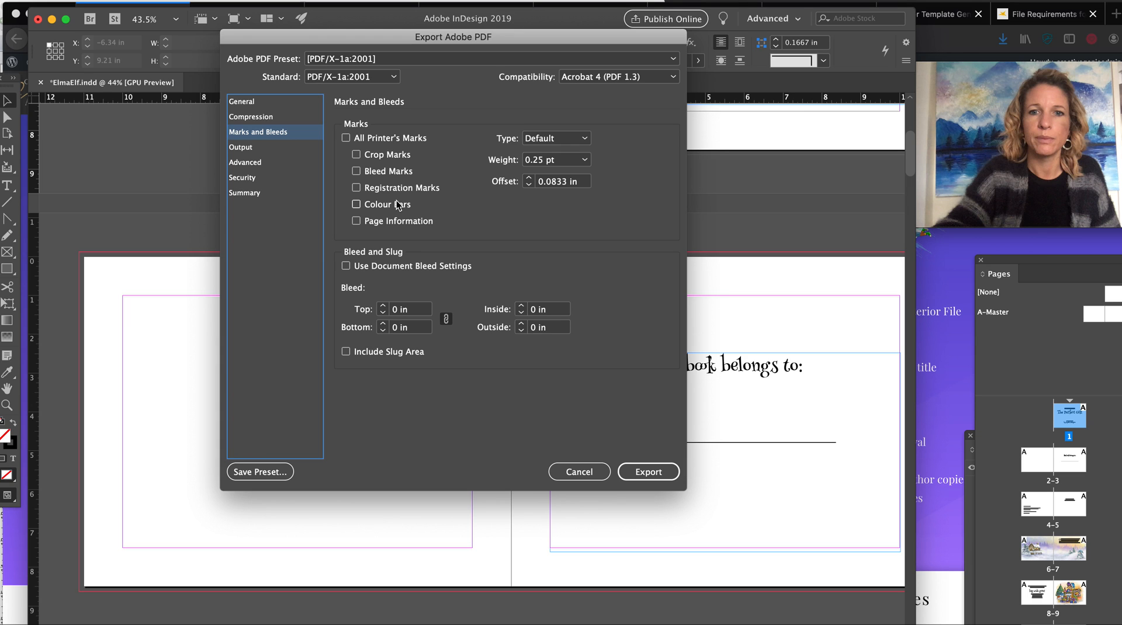
pyautogui.moveTo(445, 217)
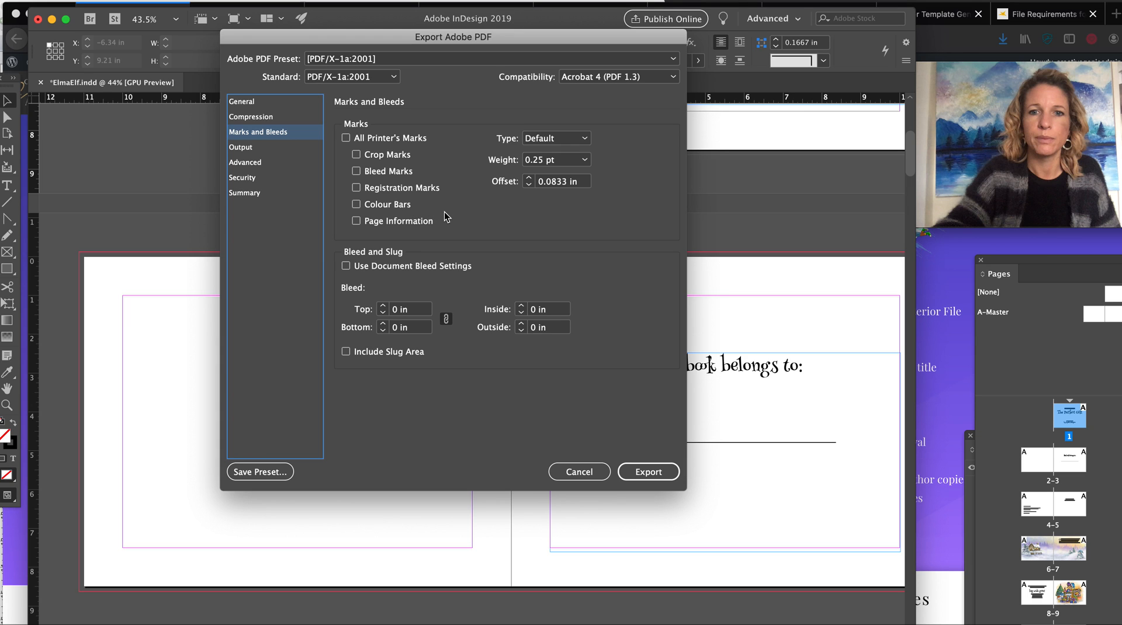
pyautogui.moveTo(406, 156)
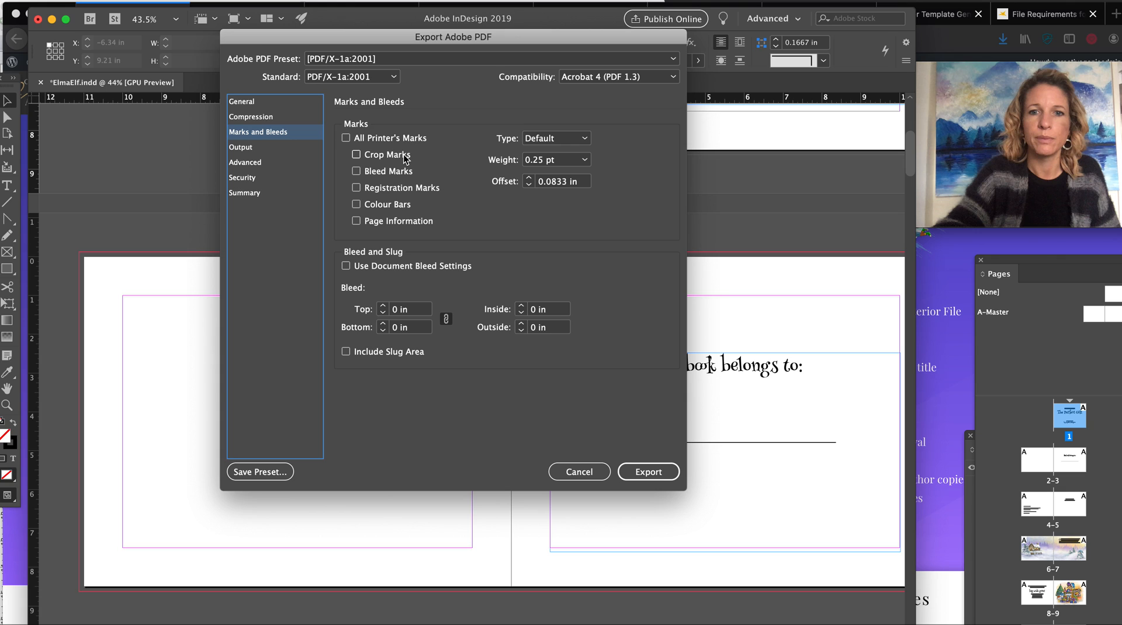
pyautogui.moveTo(537, 296)
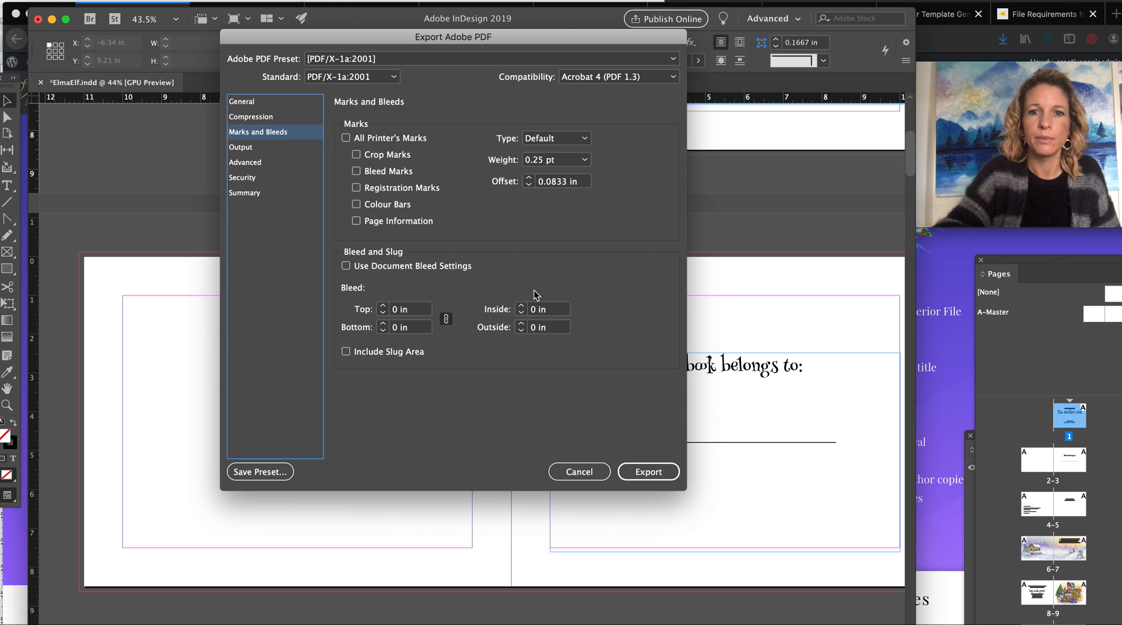
pyautogui.moveTo(444, 305)
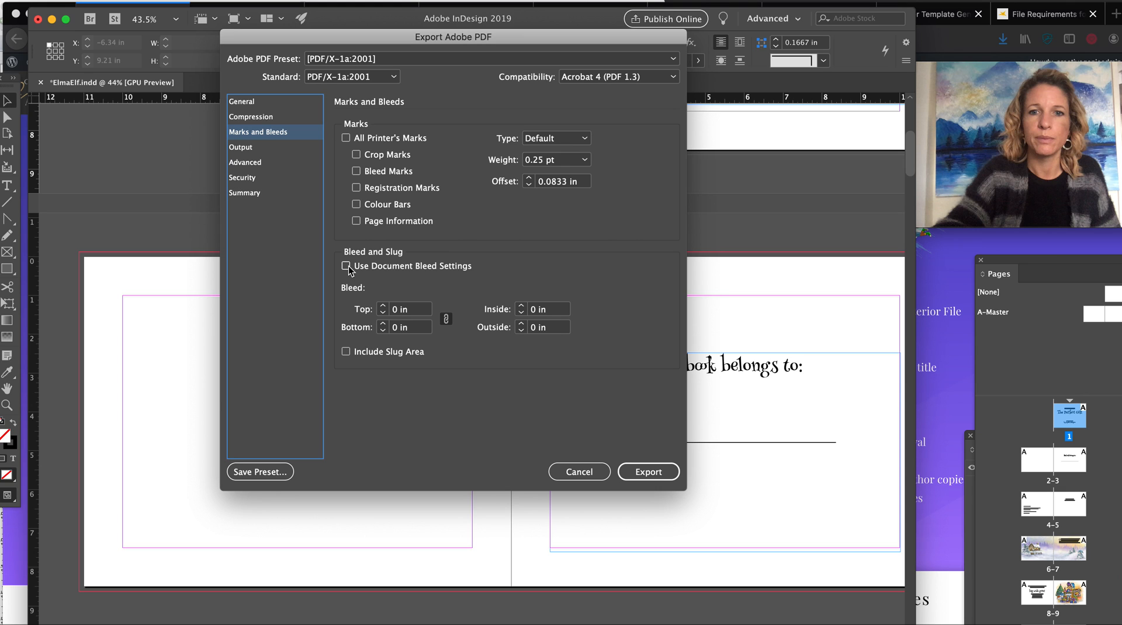
pyautogui.click(346, 266)
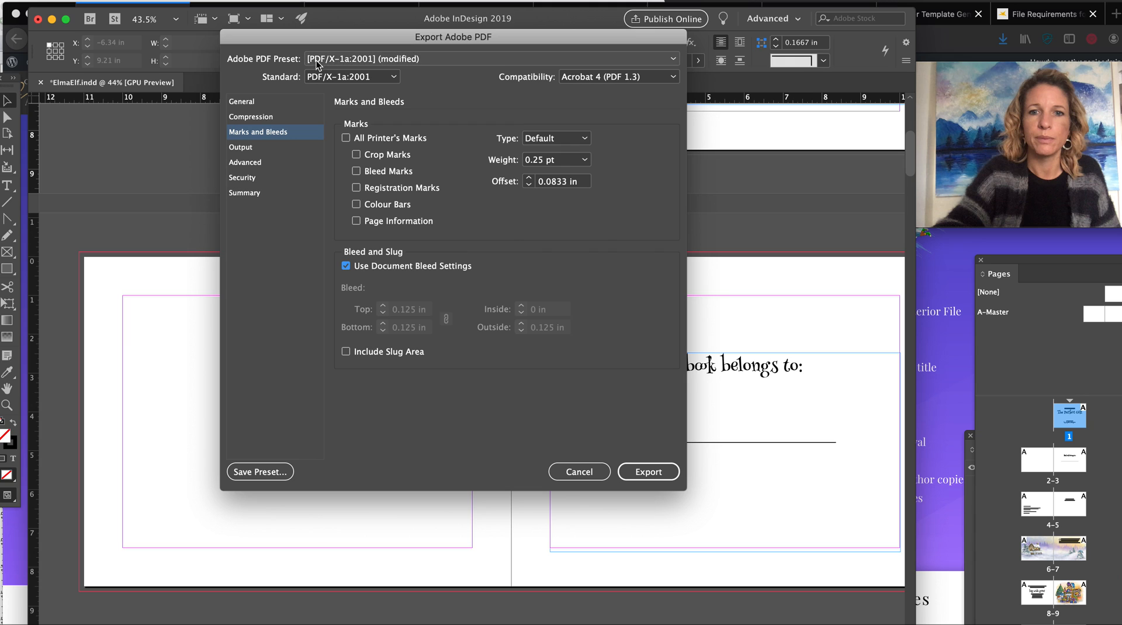
pyautogui.moveTo(461, 67)
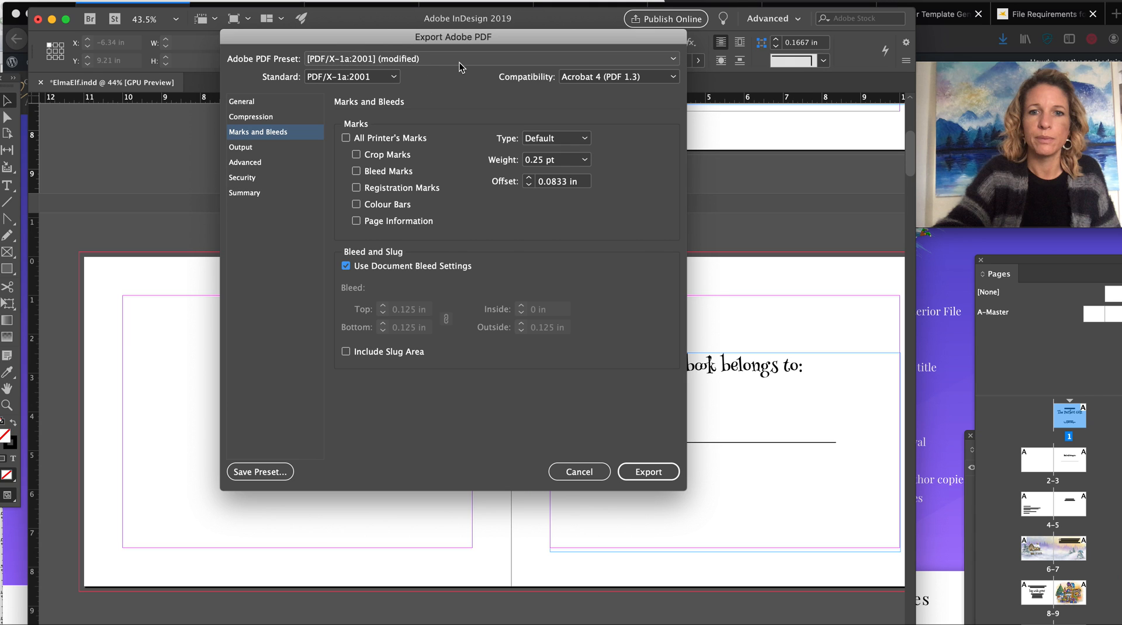
pyautogui.moveTo(423, 296)
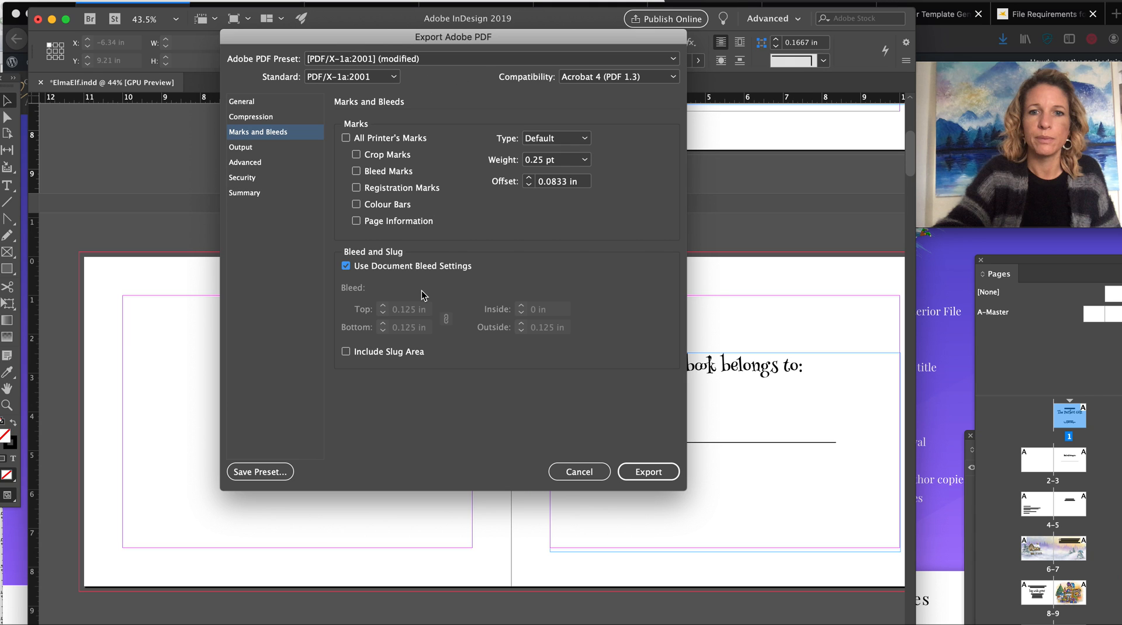
pyautogui.moveTo(427, 298)
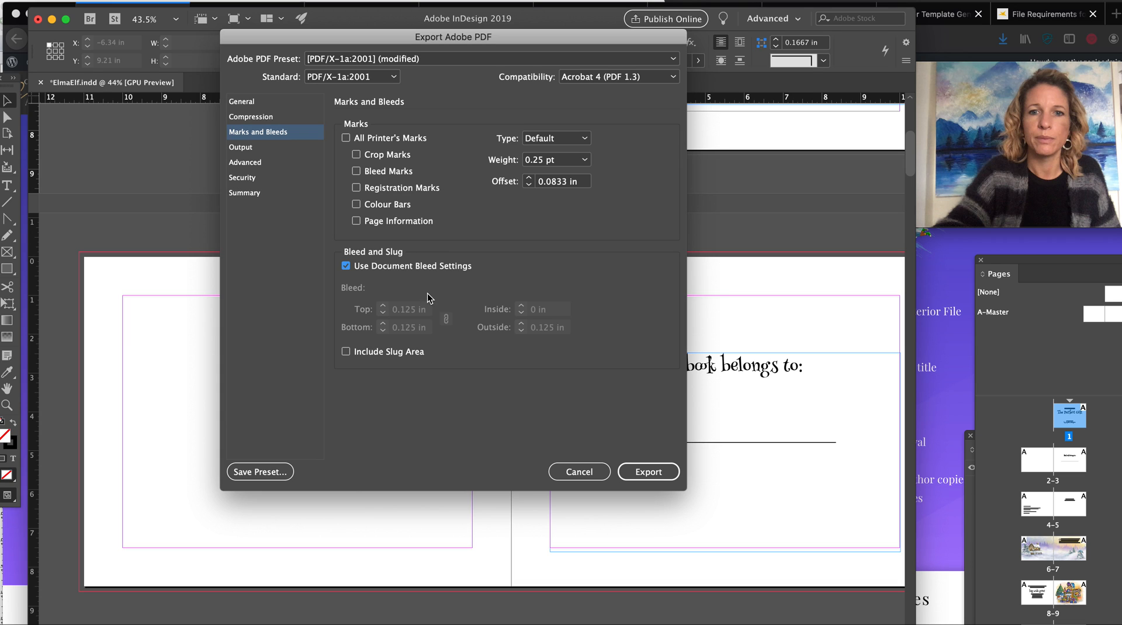
pyautogui.moveTo(464, 283)
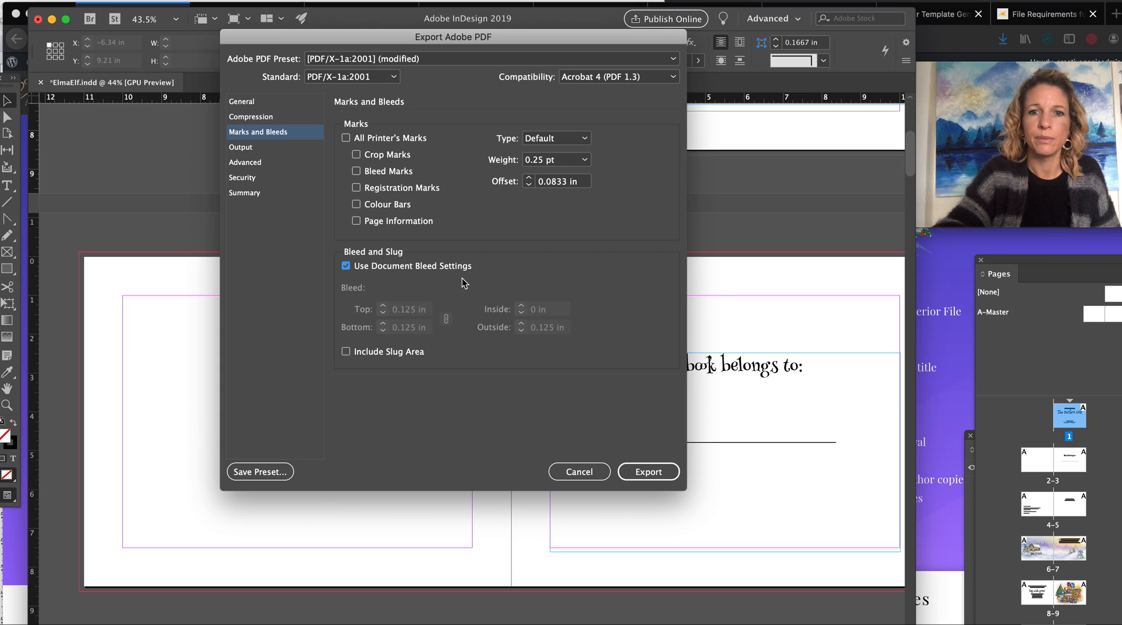
pyautogui.moveTo(356, 286)
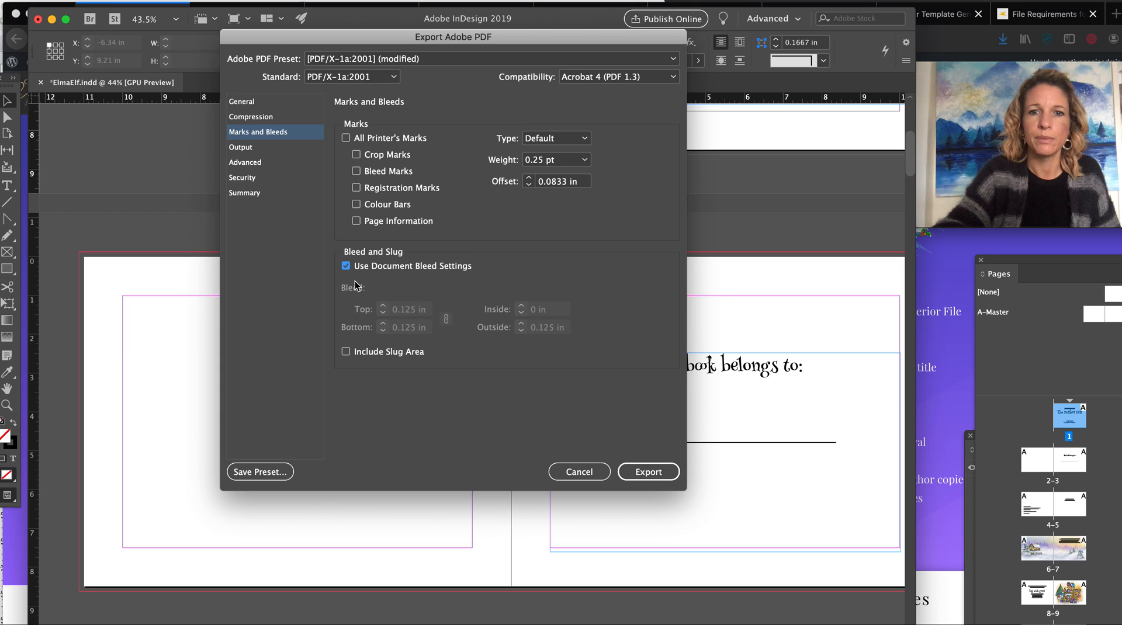
pyautogui.moveTo(402, 278)
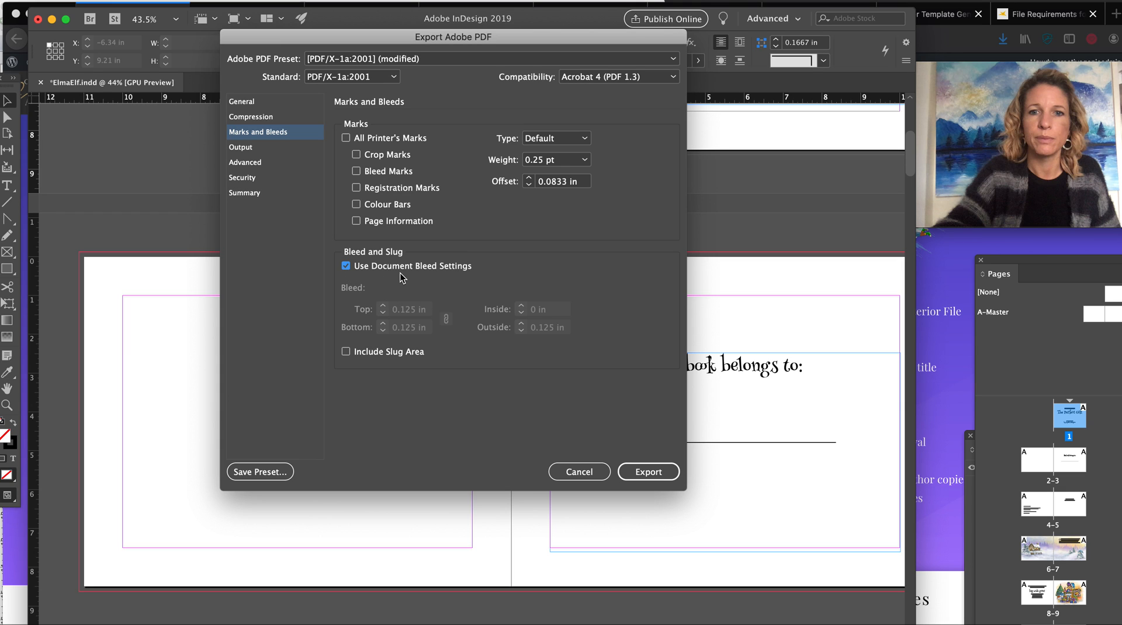
pyautogui.moveTo(401, 313)
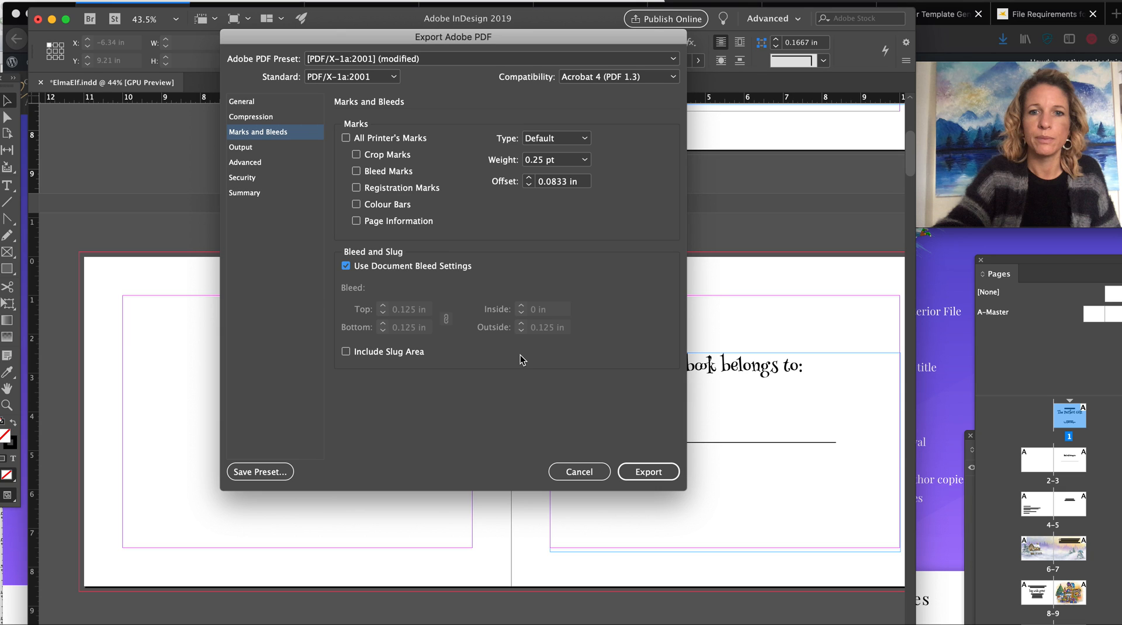
pyautogui.moveTo(372, 234)
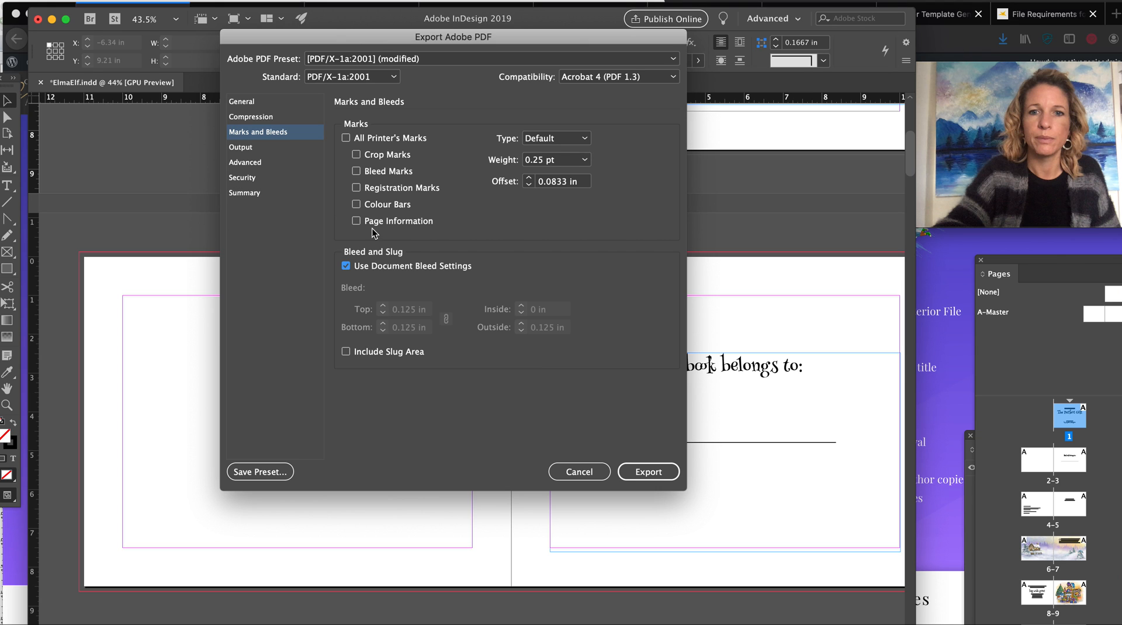
# Review the Output and Advanced sections, then leave the Export Adobe PDF dialog
pyautogui.click(240, 146)
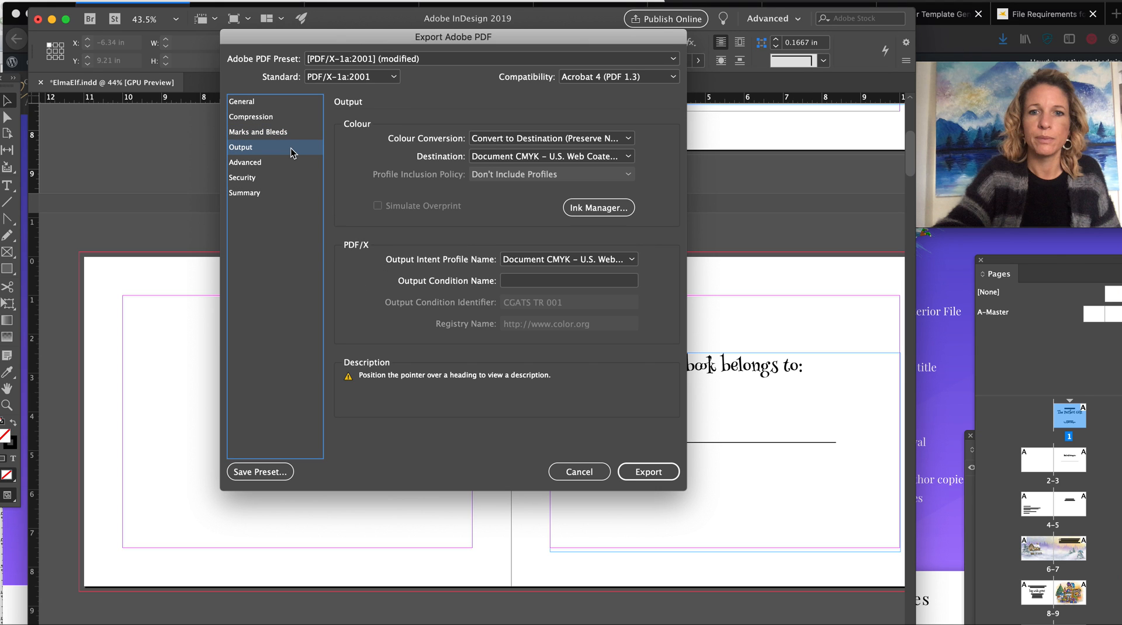
pyautogui.moveTo(617, 155)
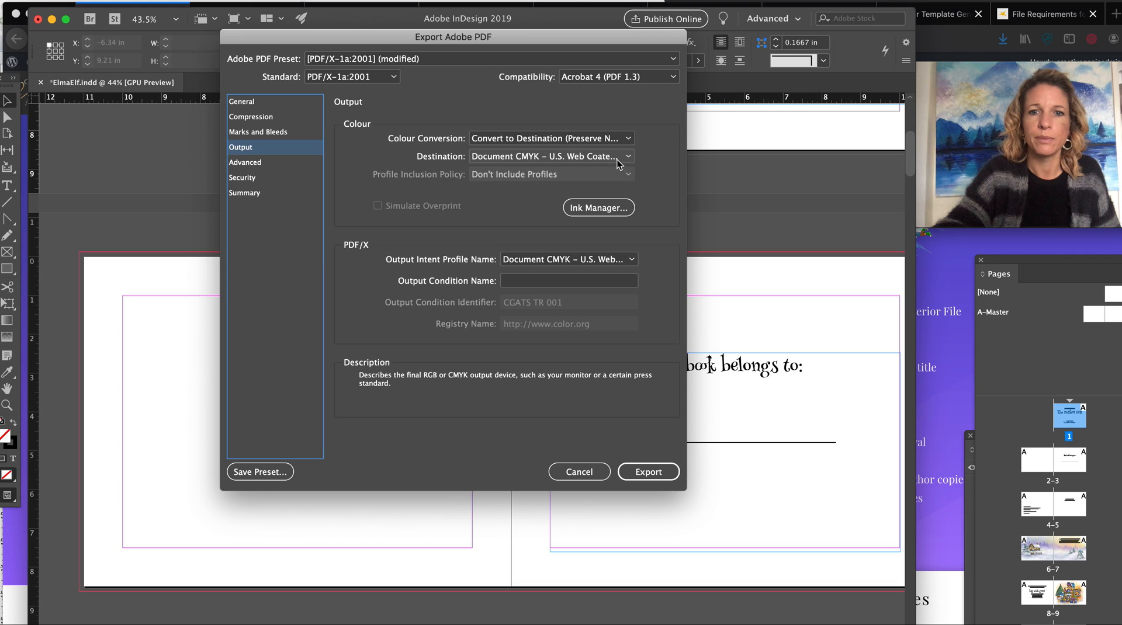
pyautogui.moveTo(483, 176)
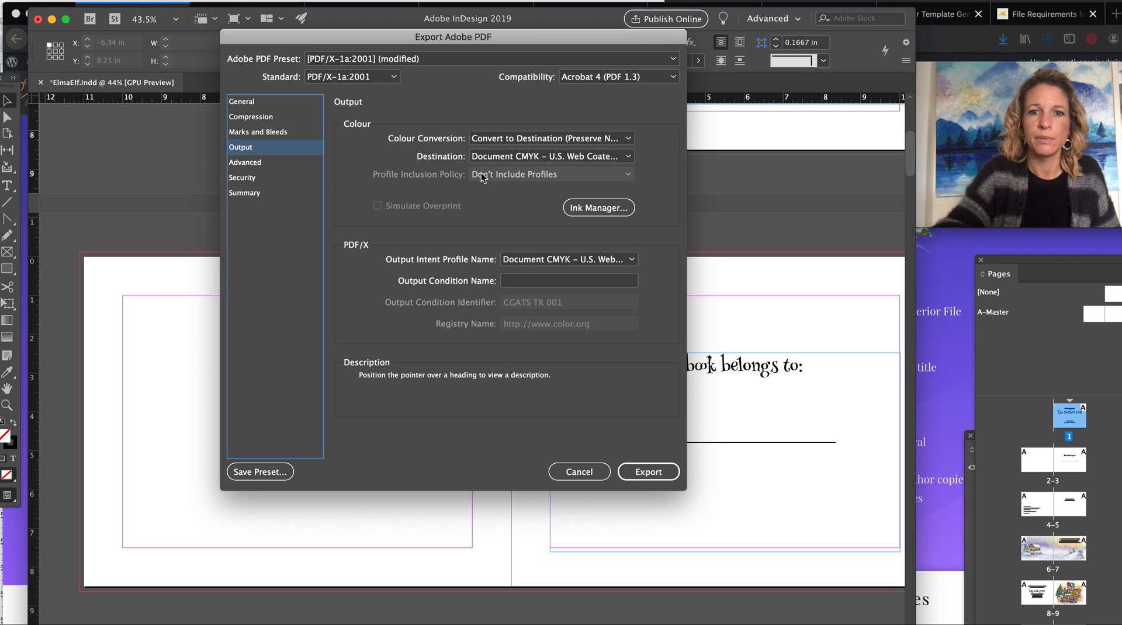
pyautogui.click(245, 163)
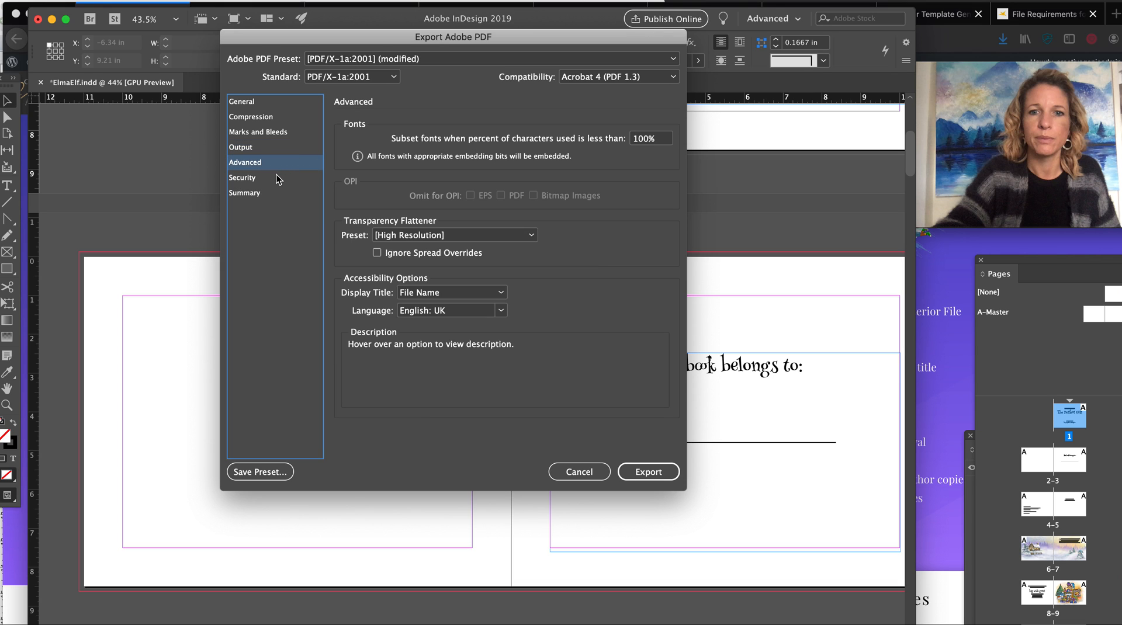
pyautogui.click(257, 132)
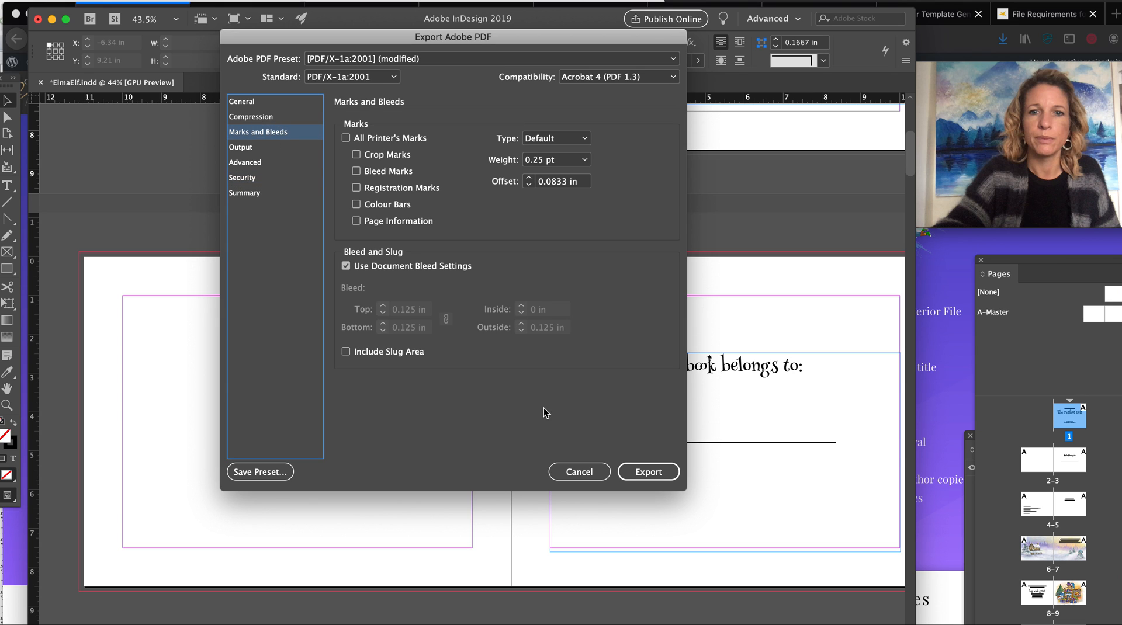
pyautogui.click(648, 471)
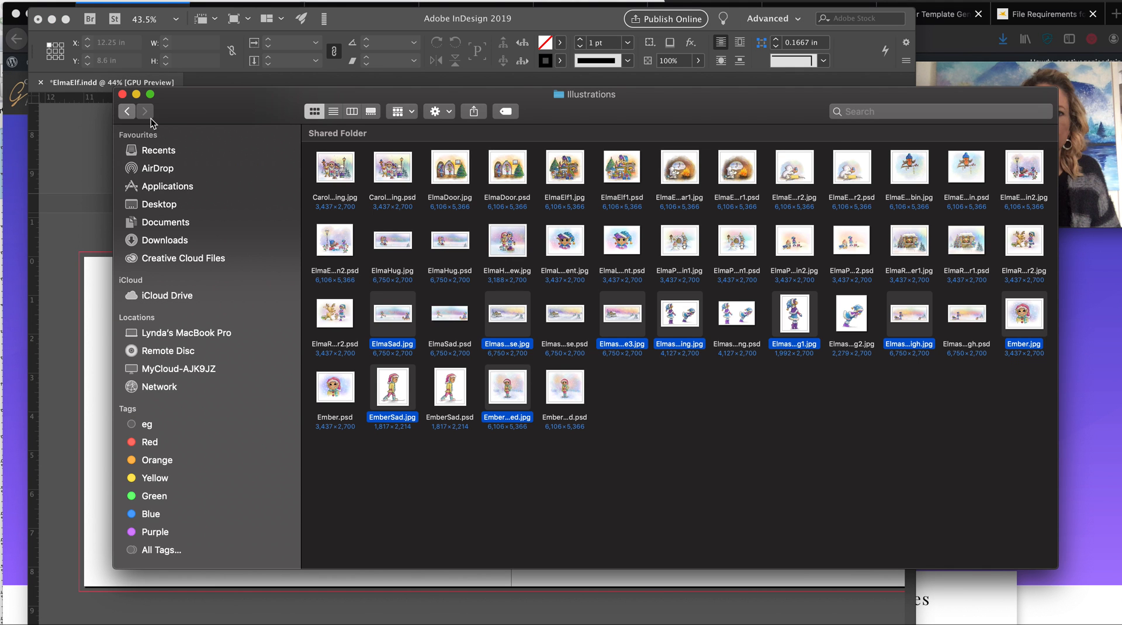
# Go up to the ElmaElf folder listed by date, with ElmaElfFinal.pdf at 28.1 MB on top
pyautogui.click(126, 111)
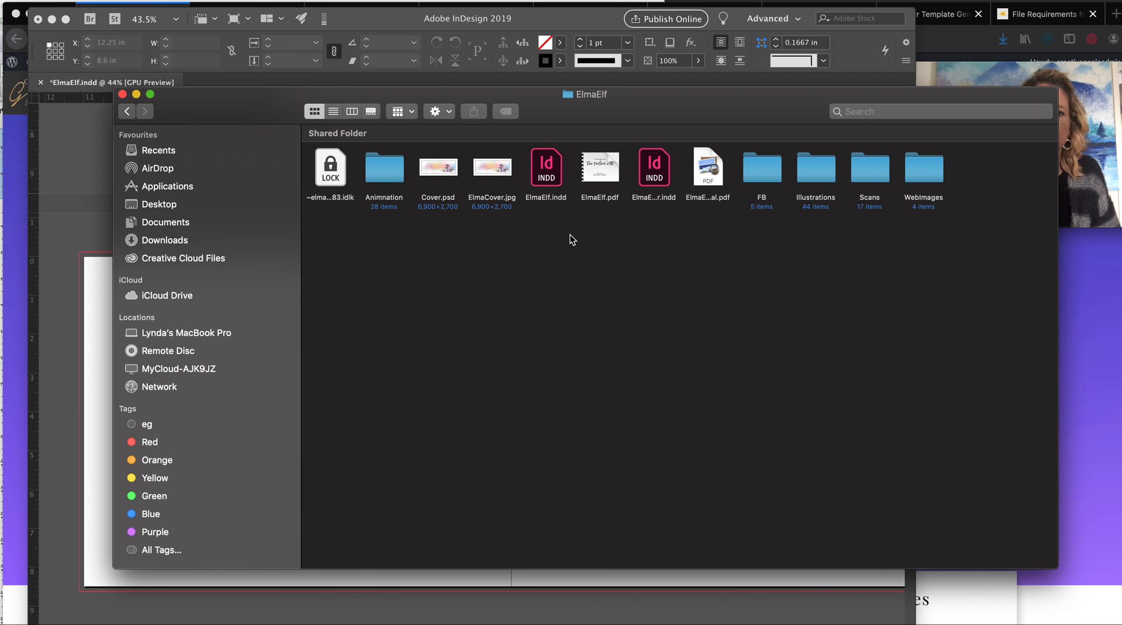
pyautogui.click(333, 111)
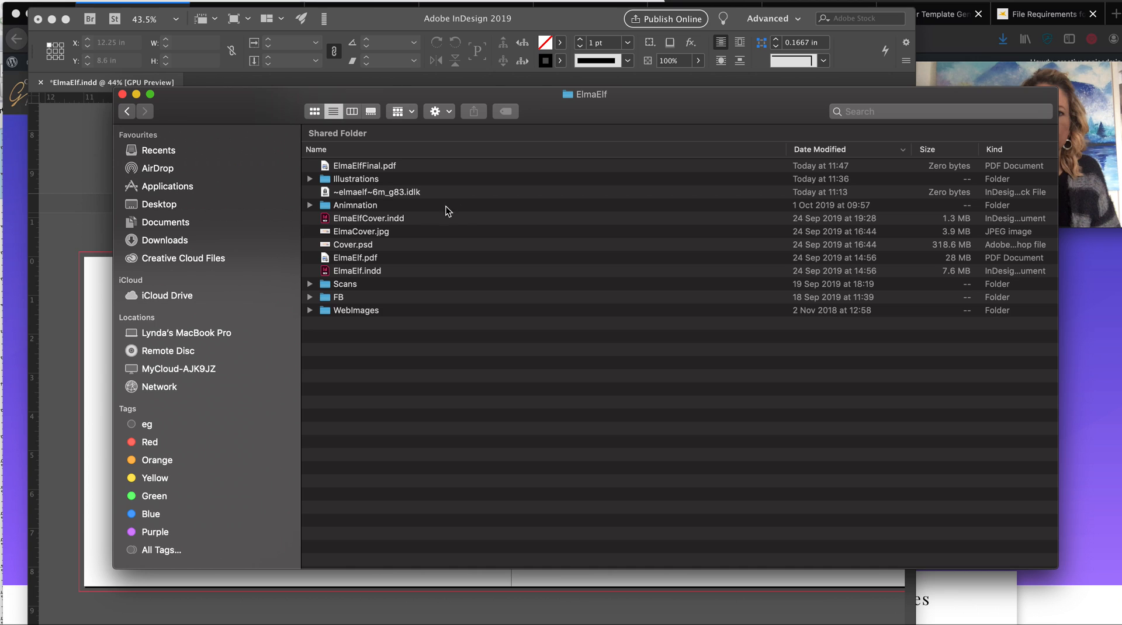
pyautogui.moveTo(568, 224)
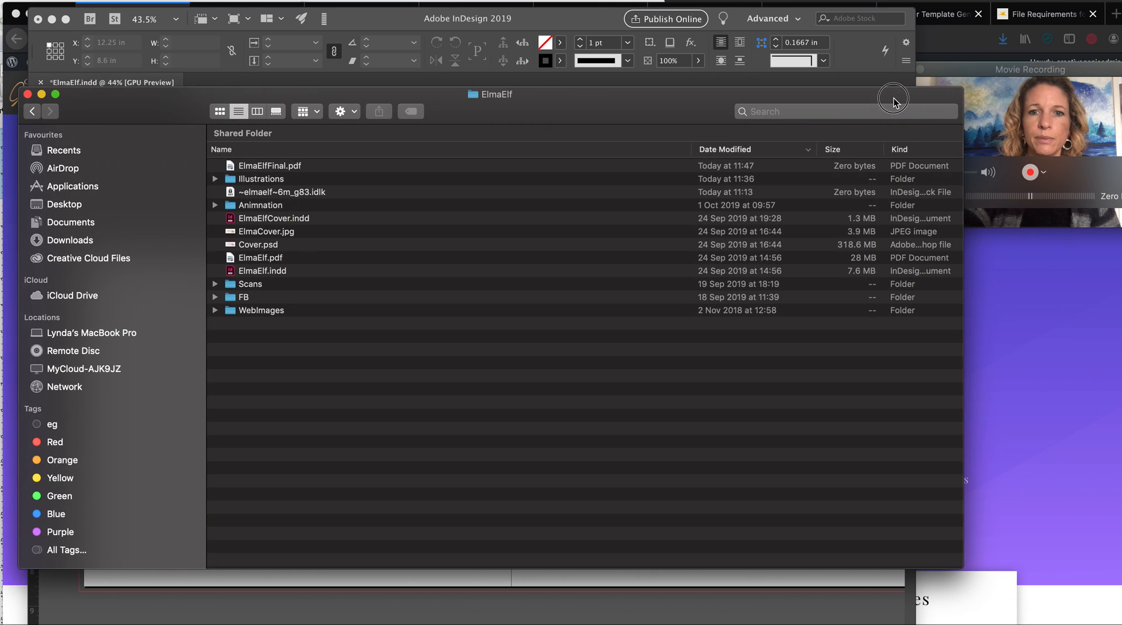
pyautogui.moveTo(620, 169)
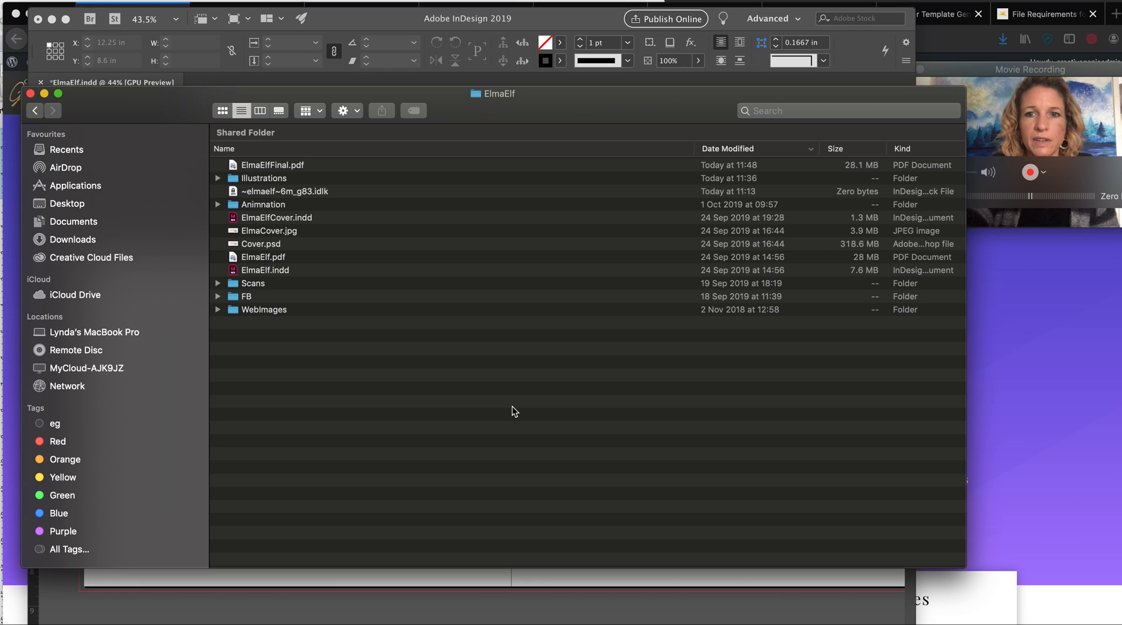
pyautogui.moveTo(592, 229)
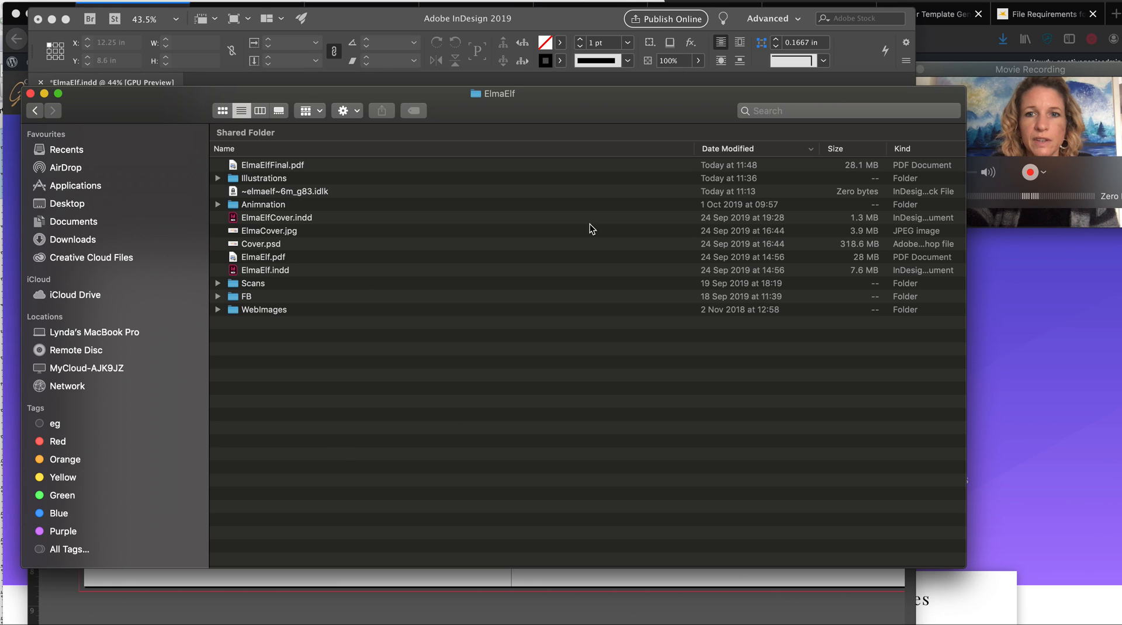
# Open ElmaElfFinal.pdf in Preview and zoom out to fit The Perfect Gift title page
pyautogui.click(272, 164)
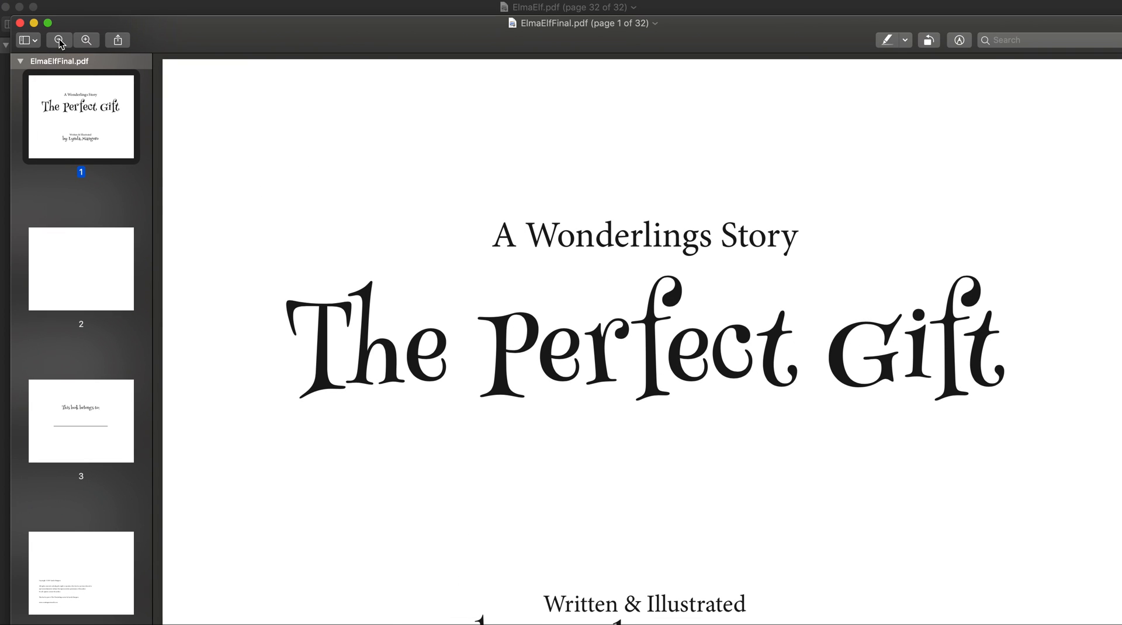
pyautogui.click(58, 40)
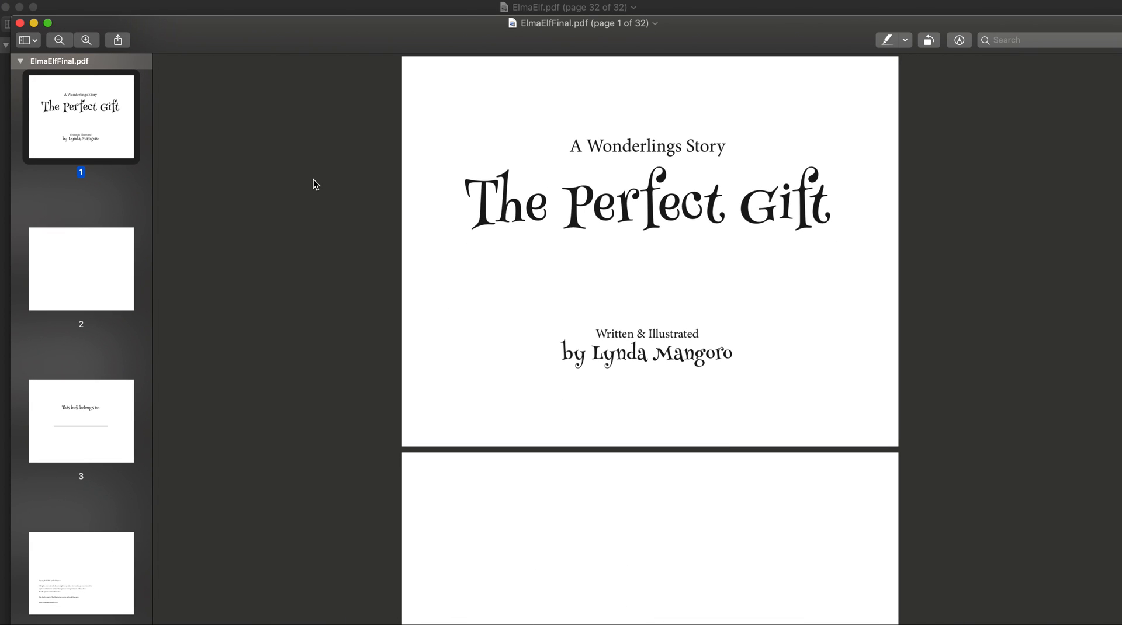
# Page through the exported book in Preview from the title page to page 30, checking each spread
pyautogui.click(81, 420)
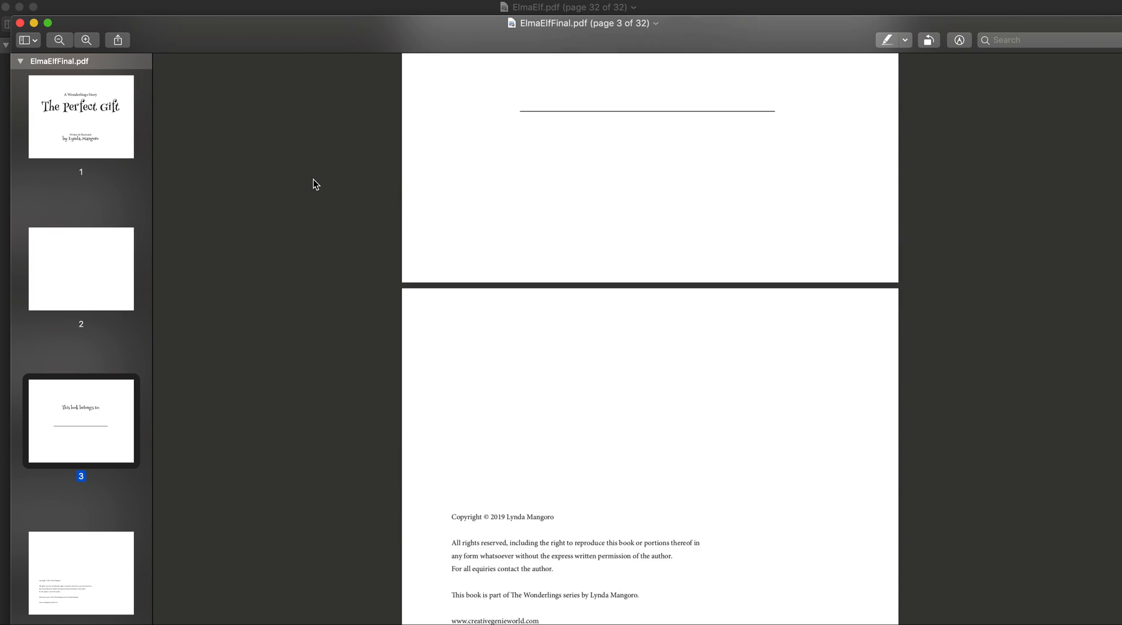
pyautogui.scroll(-3)
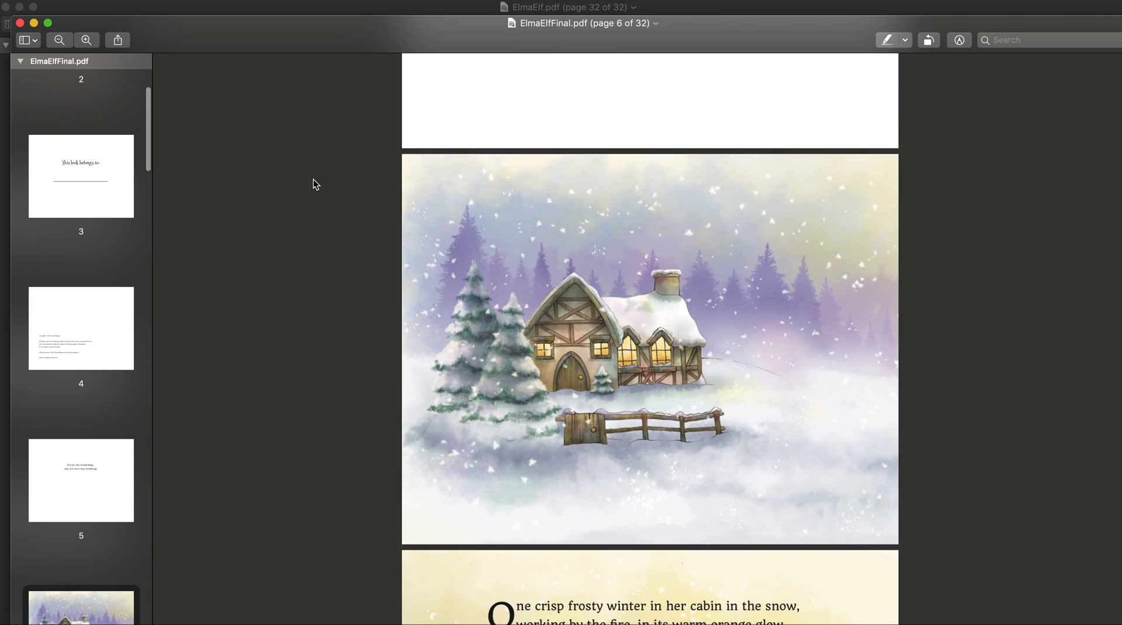
pyautogui.scroll(-3)
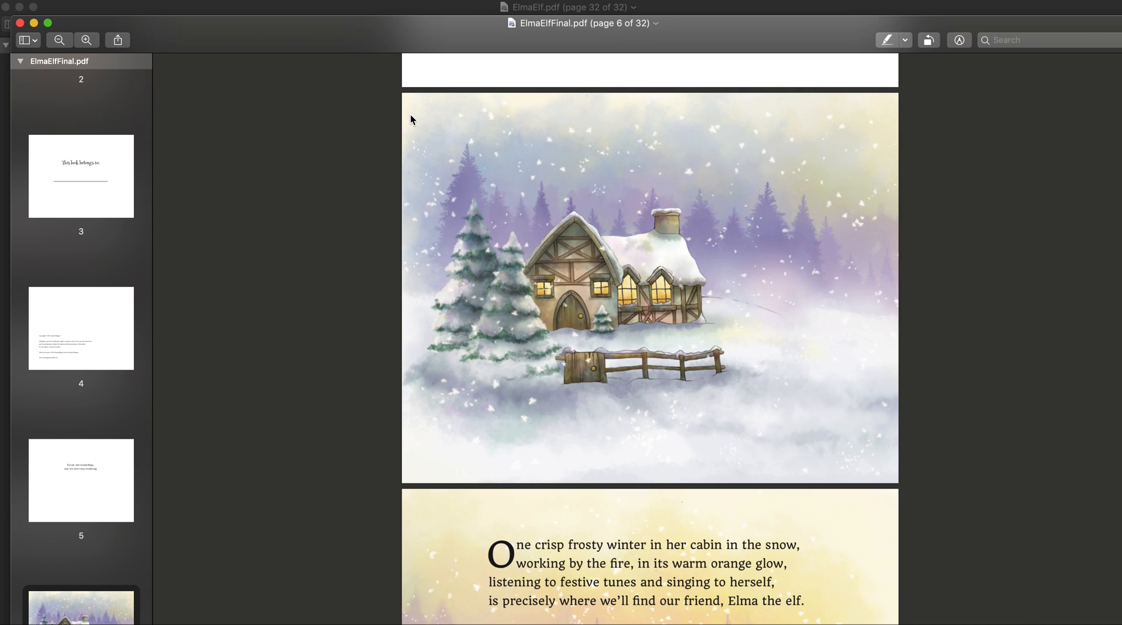
pyautogui.moveTo(408, 400)
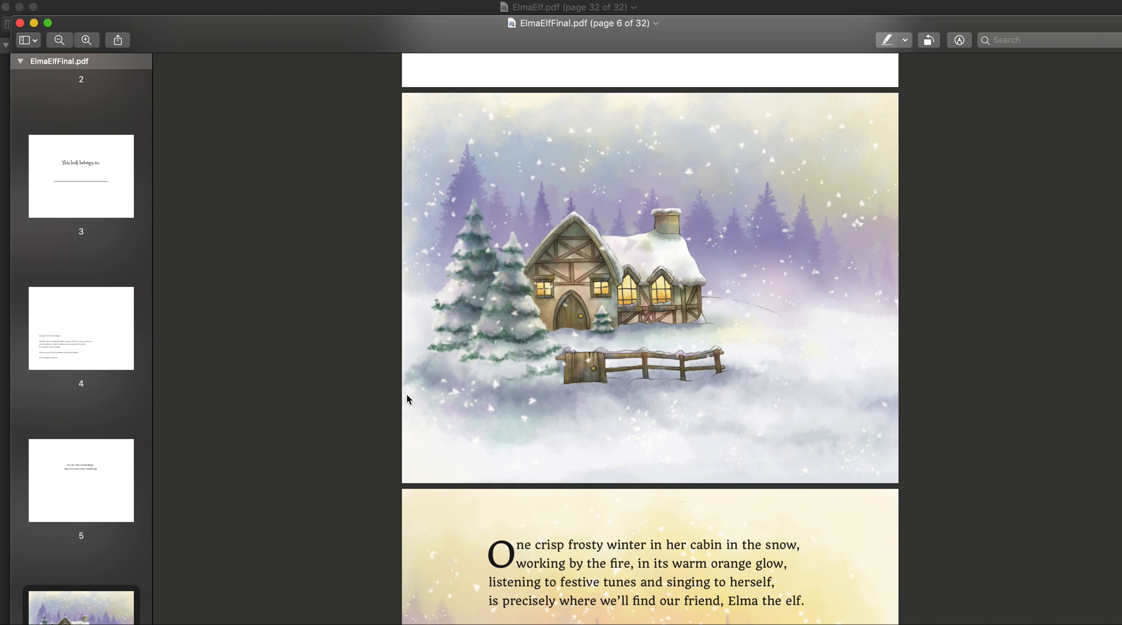
pyautogui.scroll(-3)
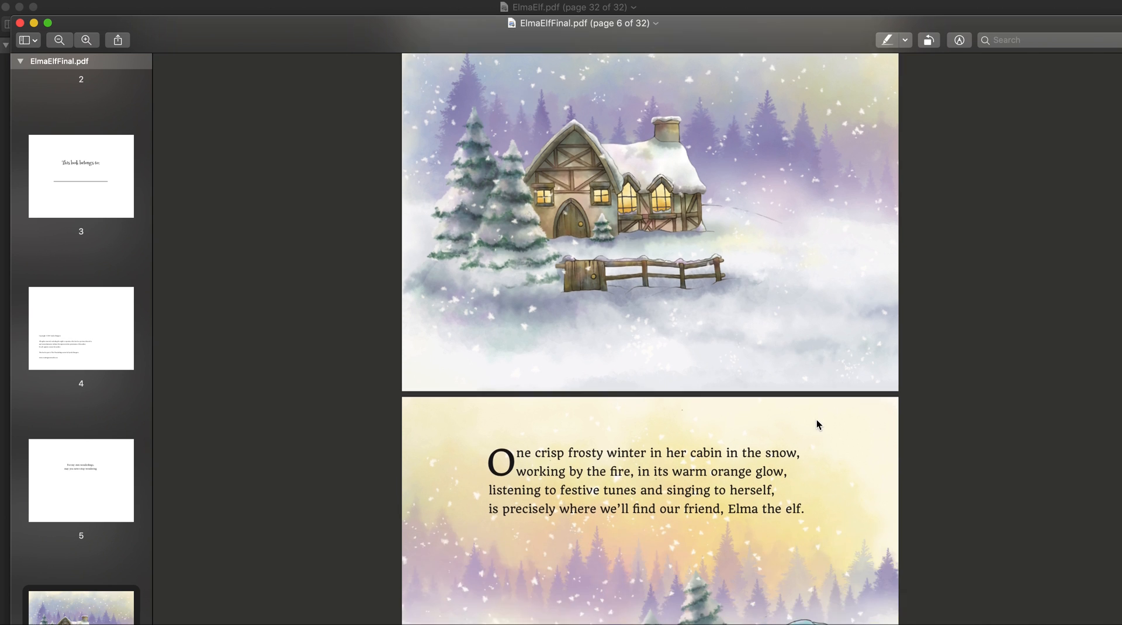
pyautogui.scroll(-3)
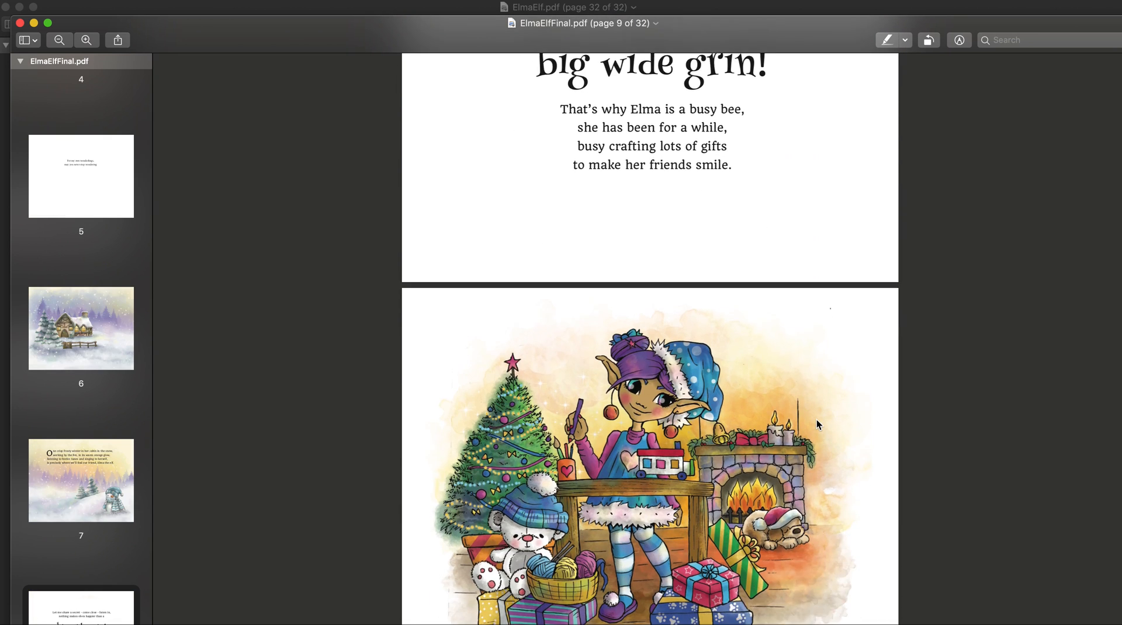
pyautogui.scroll(-3)
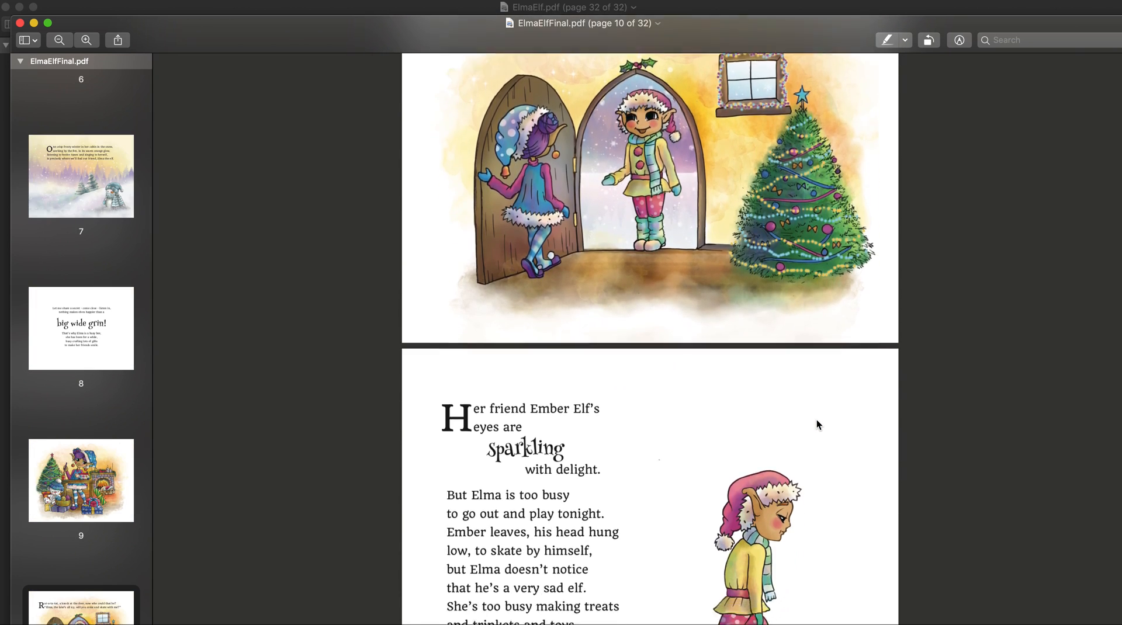
pyautogui.scroll(-3)
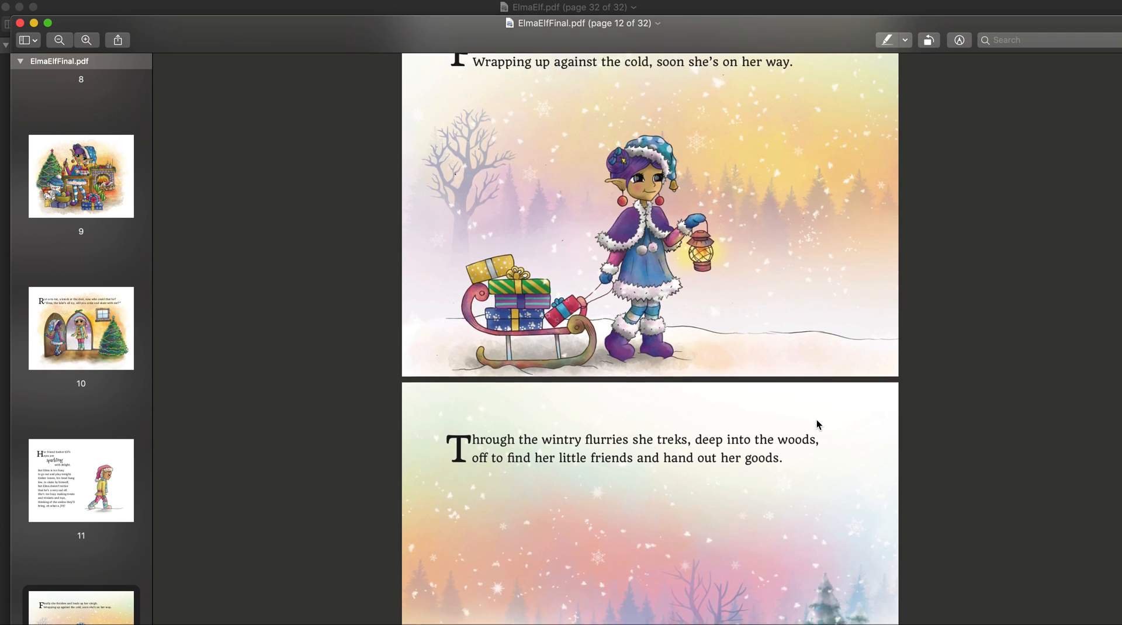
pyautogui.scroll(-3)
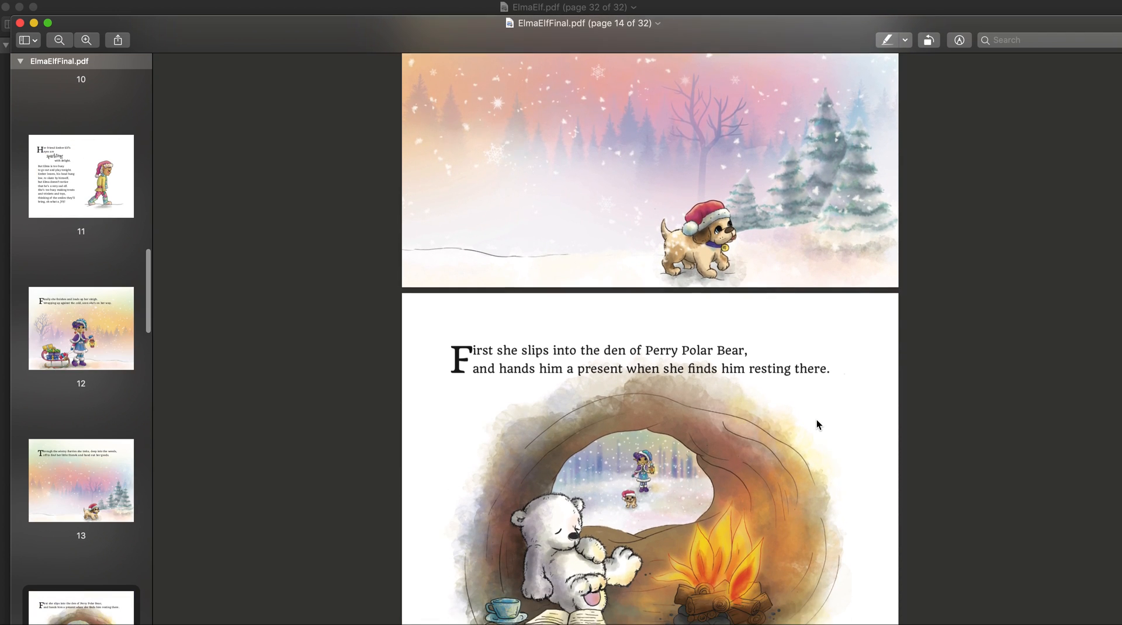
pyautogui.scroll(-3)
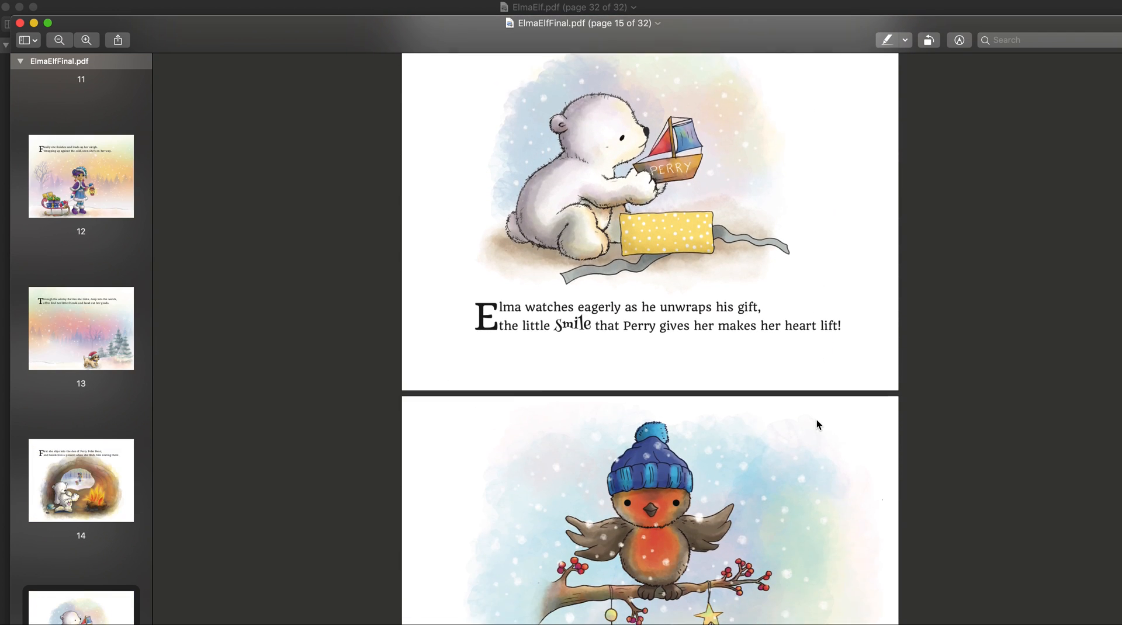
pyautogui.scroll(-3)
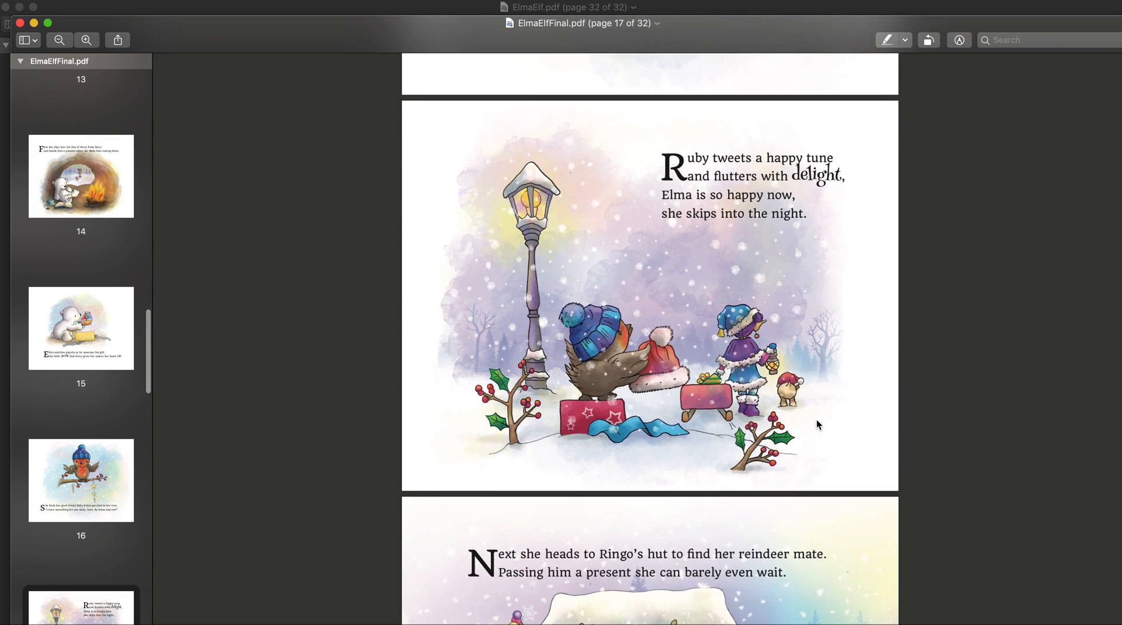
pyautogui.scroll(-3)
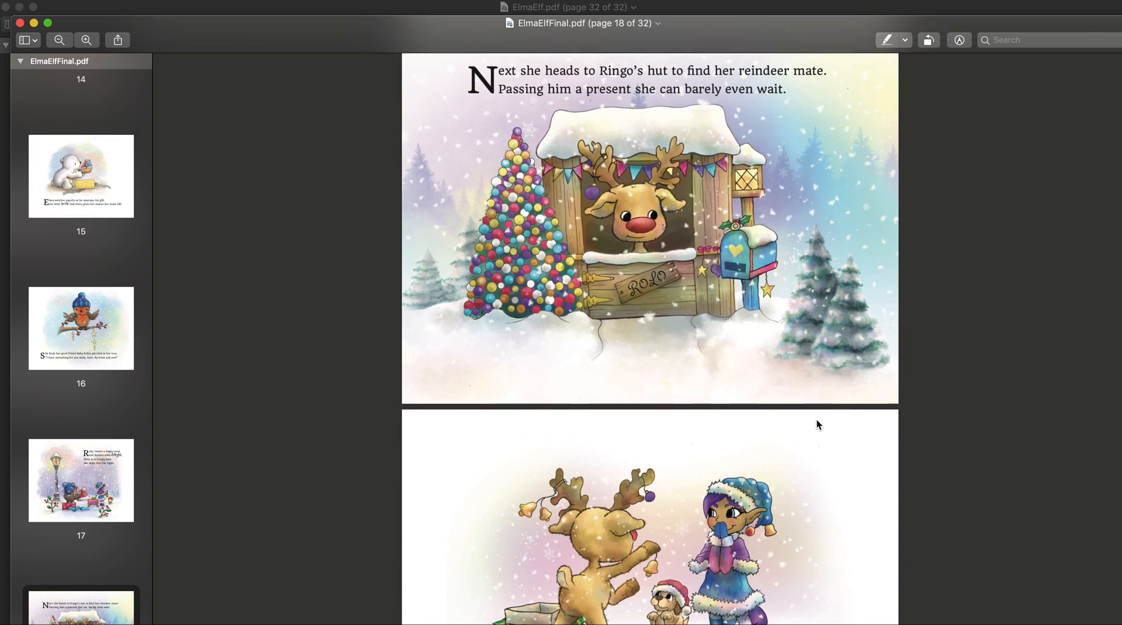
pyautogui.scroll(-3)
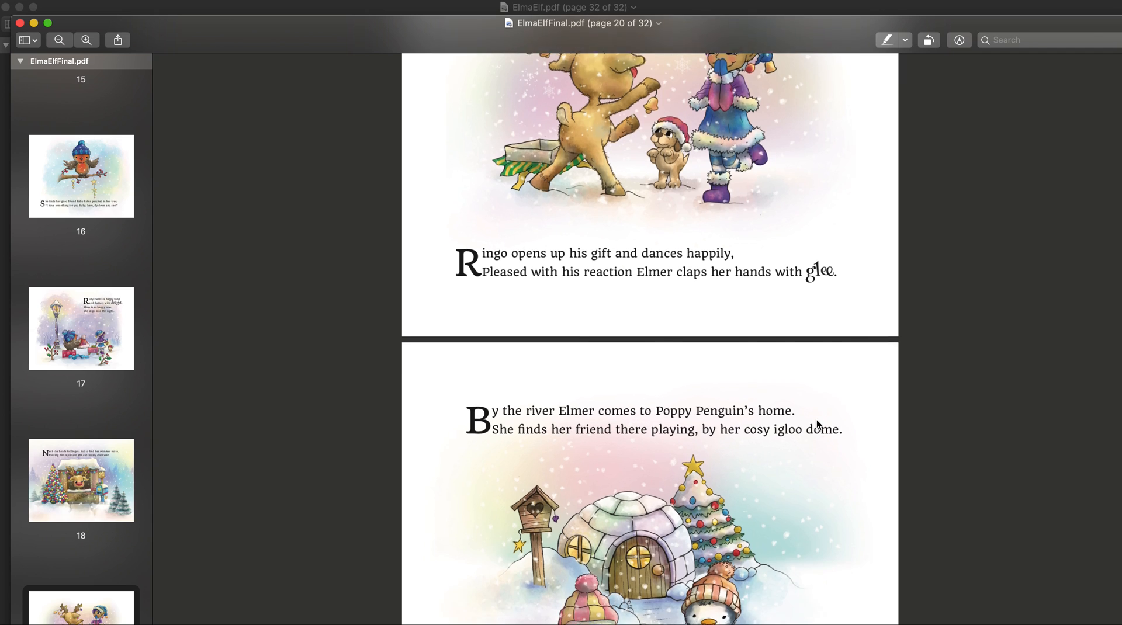
pyautogui.scroll(-3)
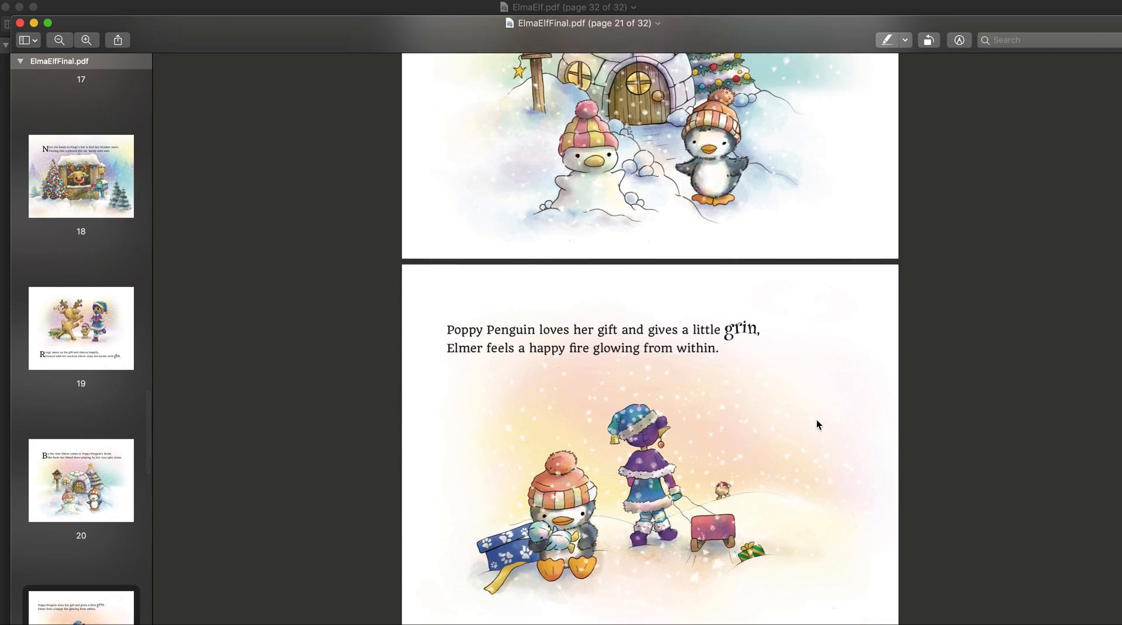
pyautogui.scroll(-3)
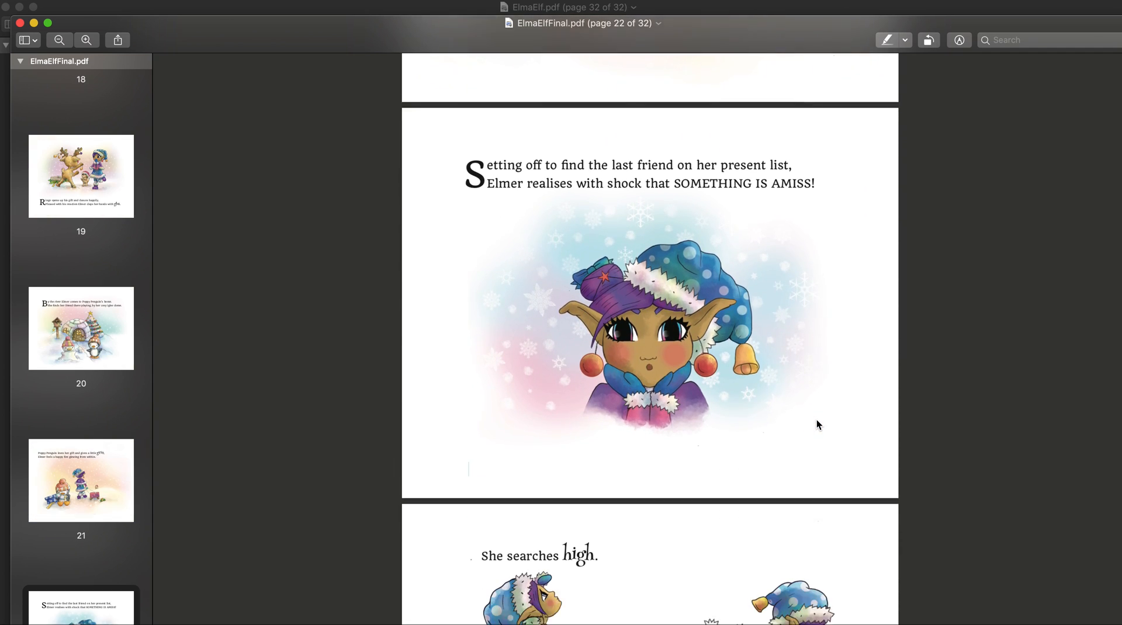
pyautogui.scroll(-3)
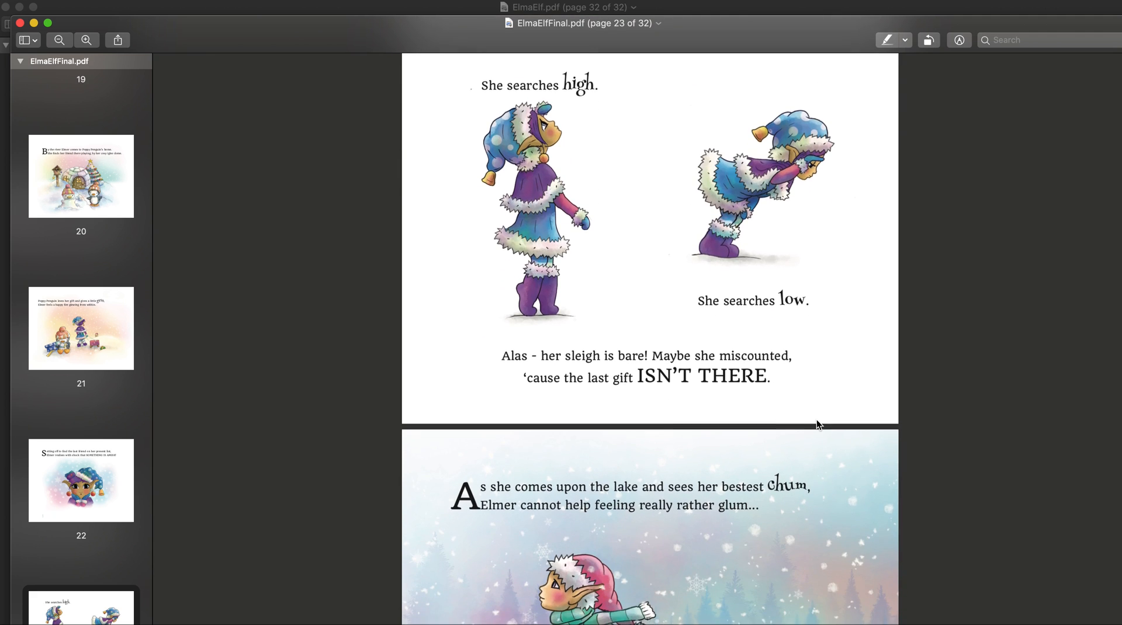
pyautogui.scroll(-3)
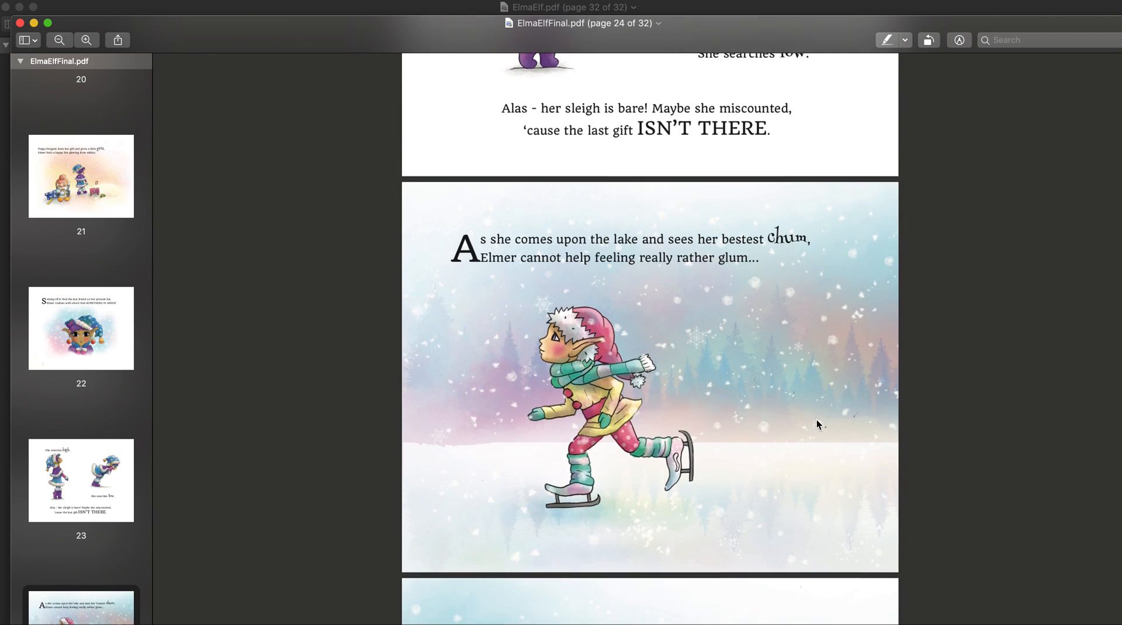
pyautogui.scroll(-3)
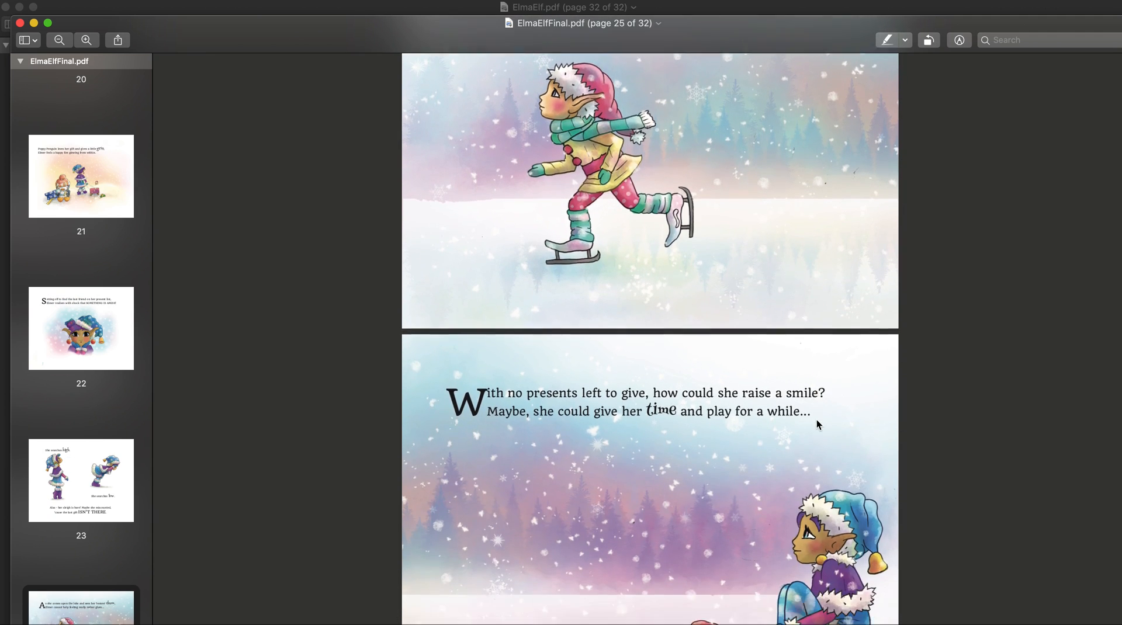
pyautogui.scroll(-3)
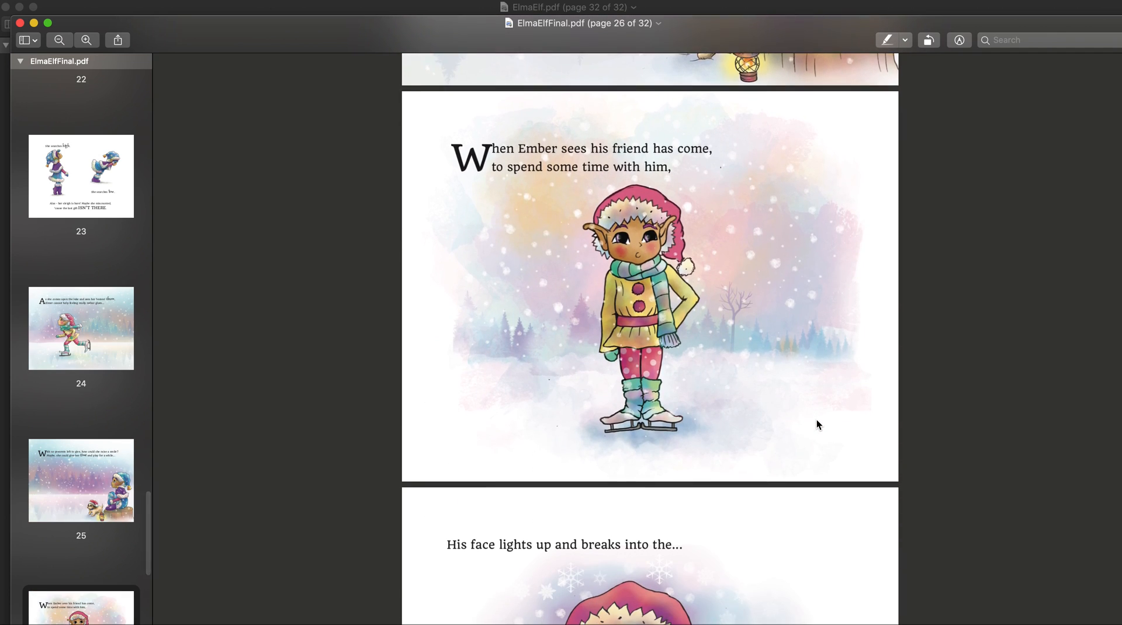
pyautogui.scroll(-3)
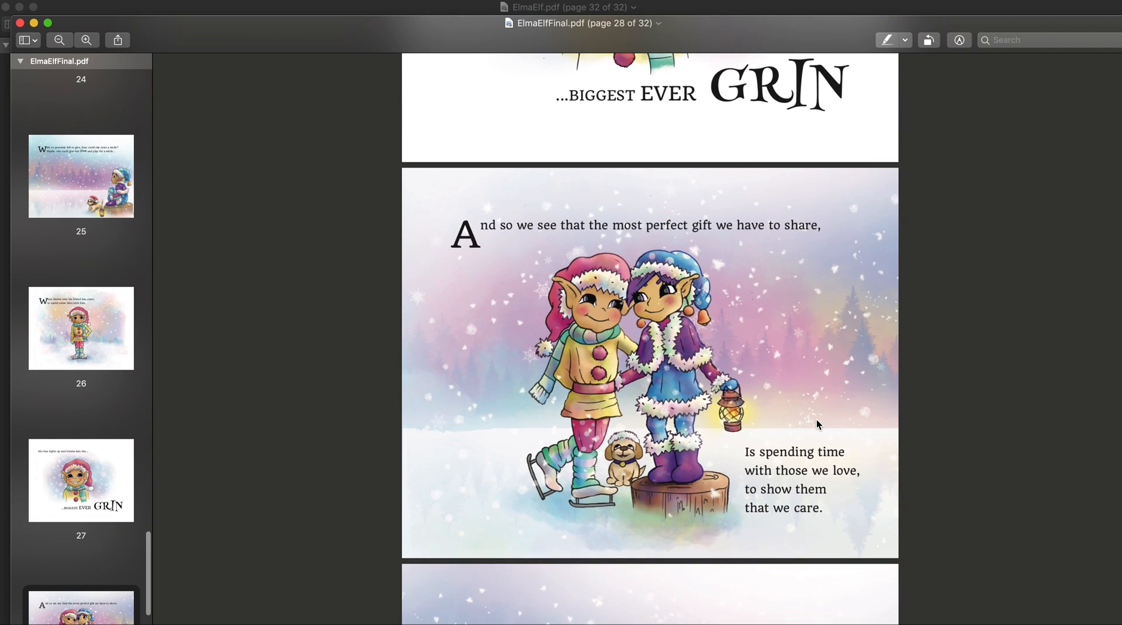
pyautogui.scroll(-3)
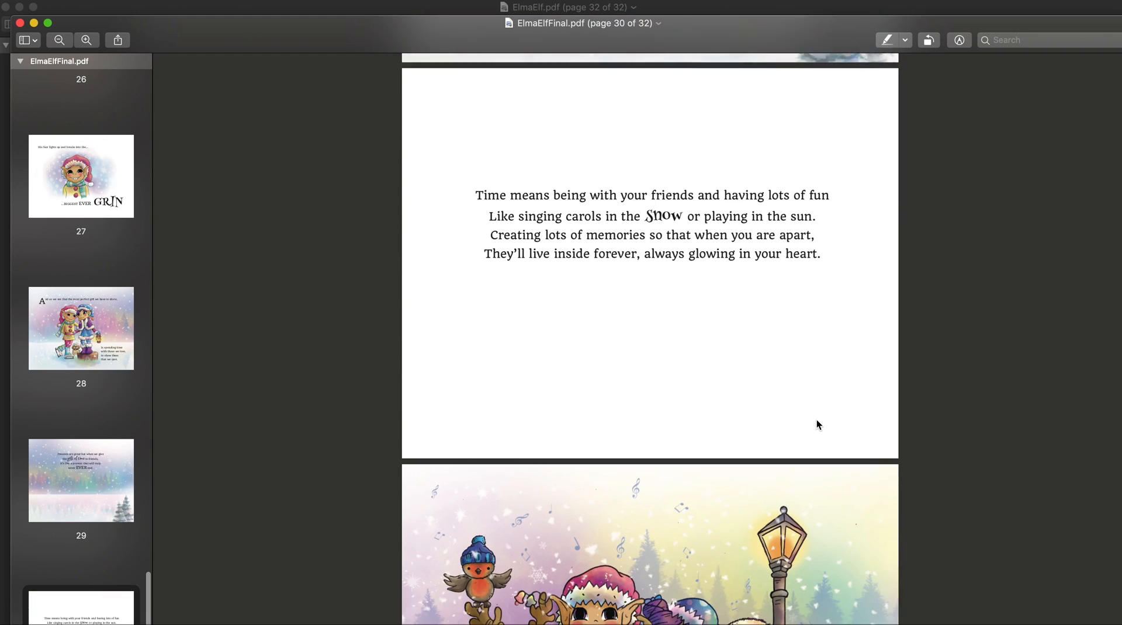
pyautogui.scroll(-3)
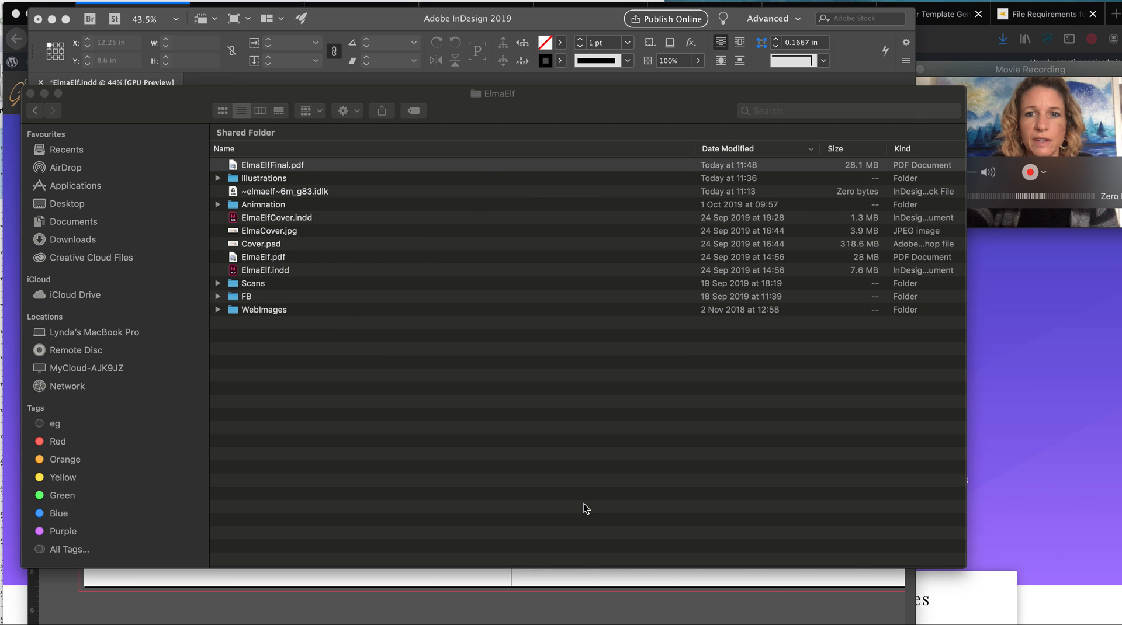
pyautogui.moveTo(965, 38)
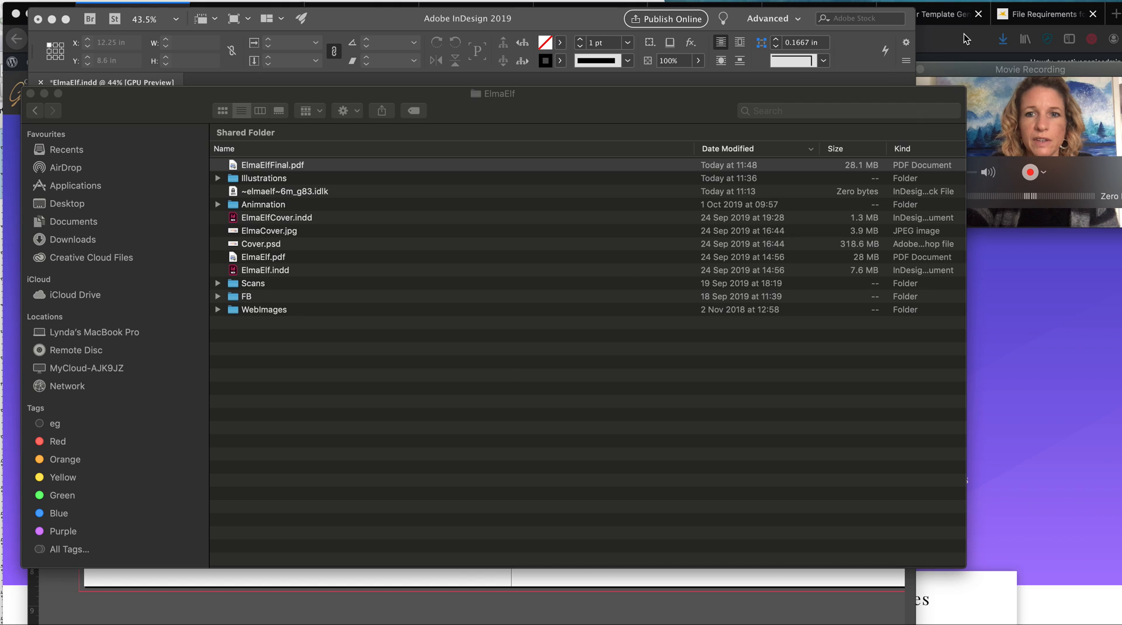